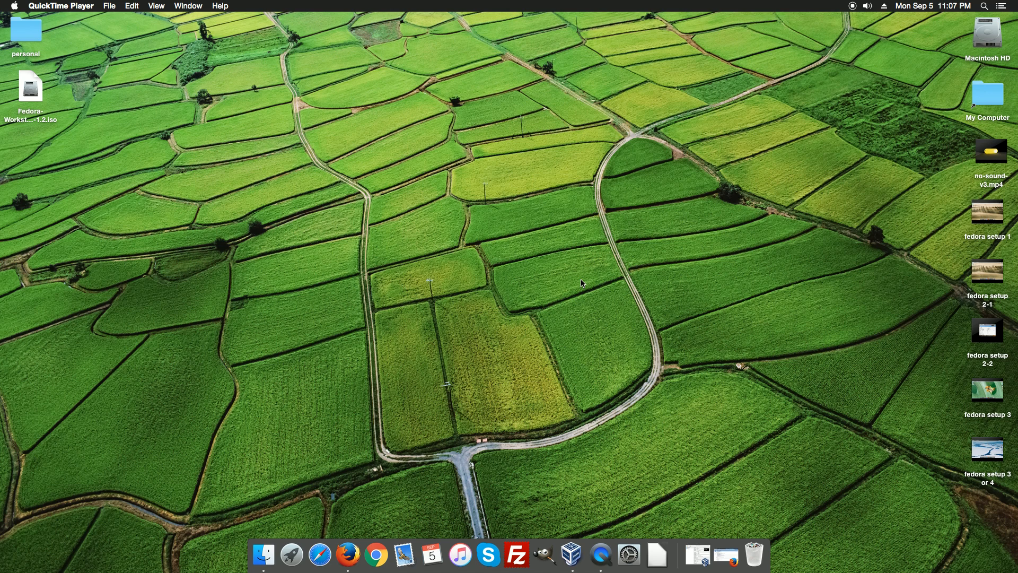
mouse_move(590, 438)
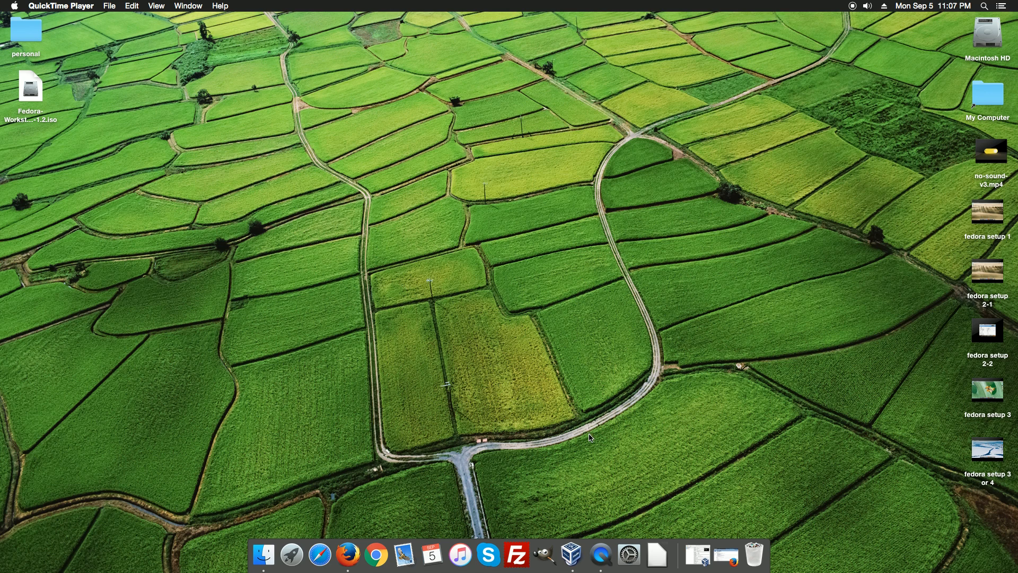
Step: Review the VirtualBox 5.1.4 Windows x86/amd64 download link, then minimize Firefox
left_click(350, 555)
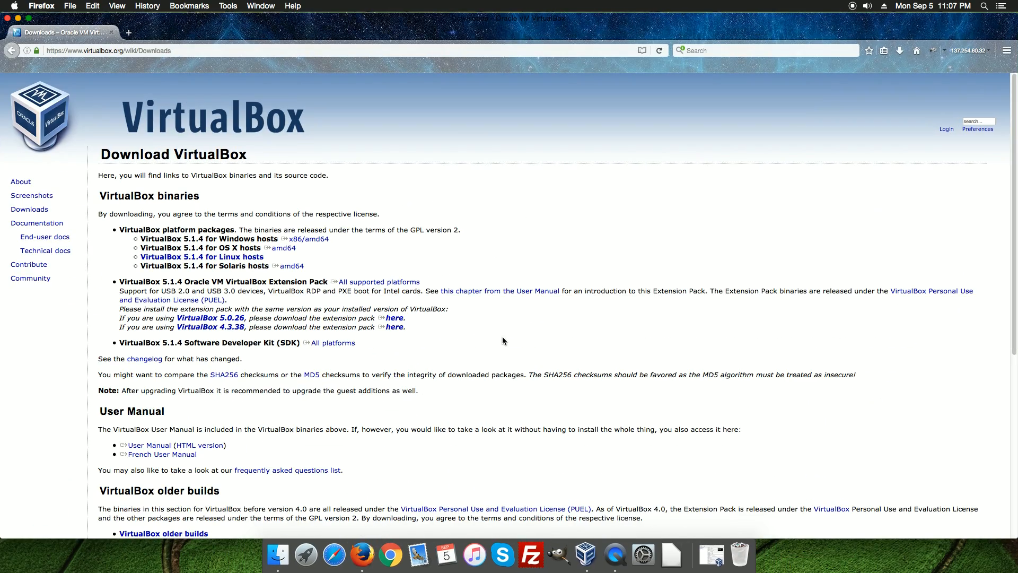
mouse_move(631, 219)
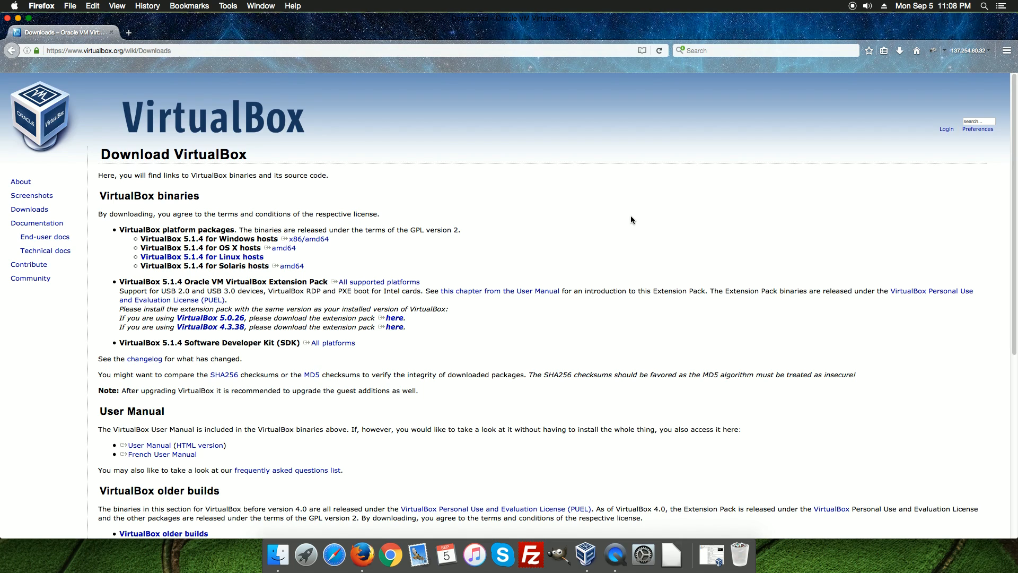
mouse_move(318, 255)
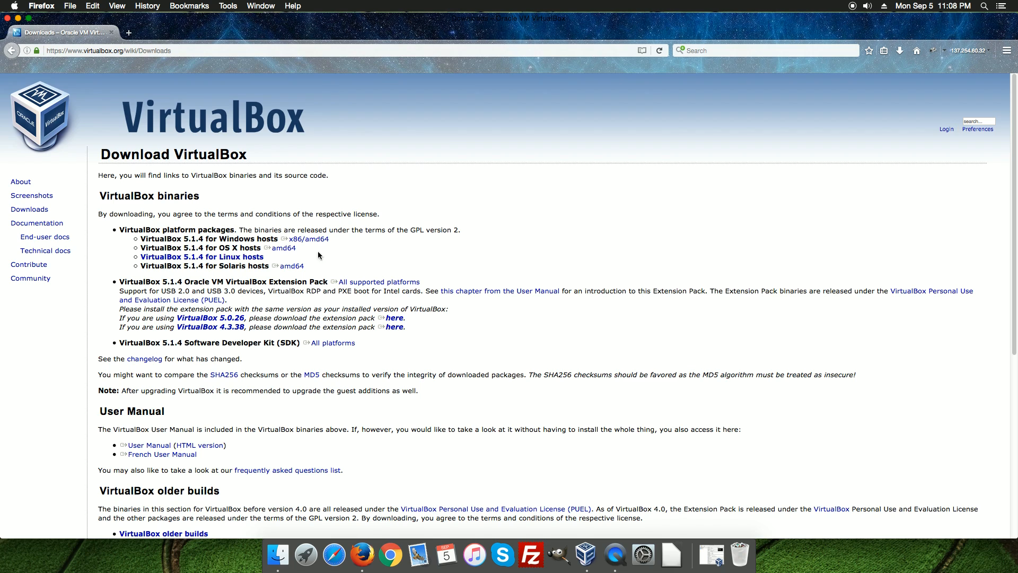
mouse_move(242, 239)
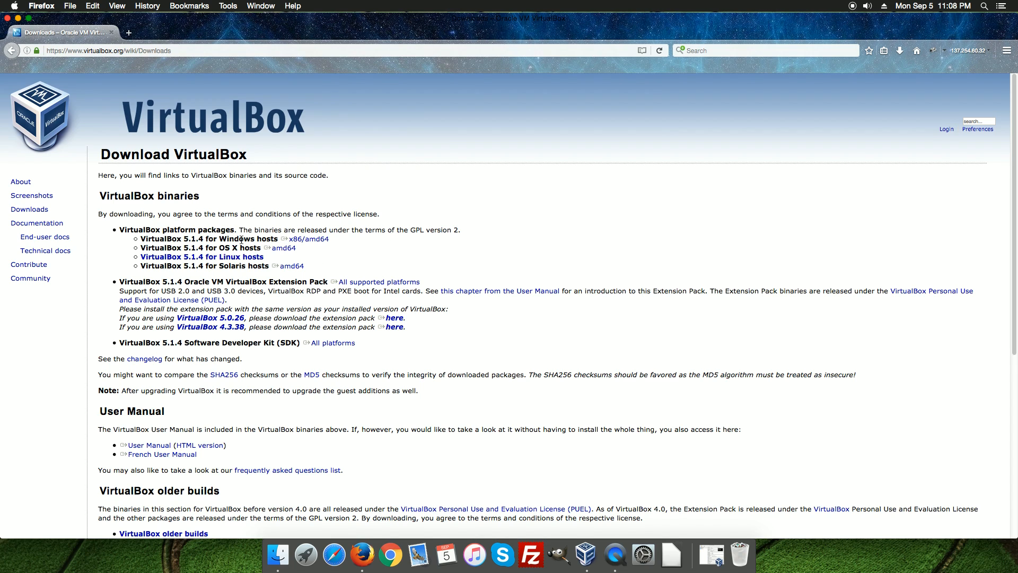
double_click(306, 238)
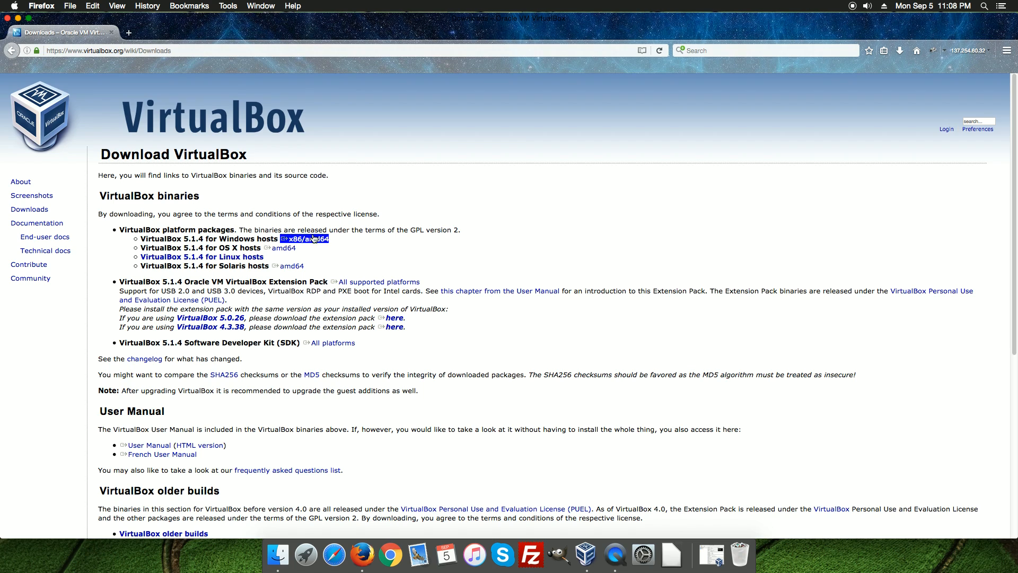
mouse_move(308, 238)
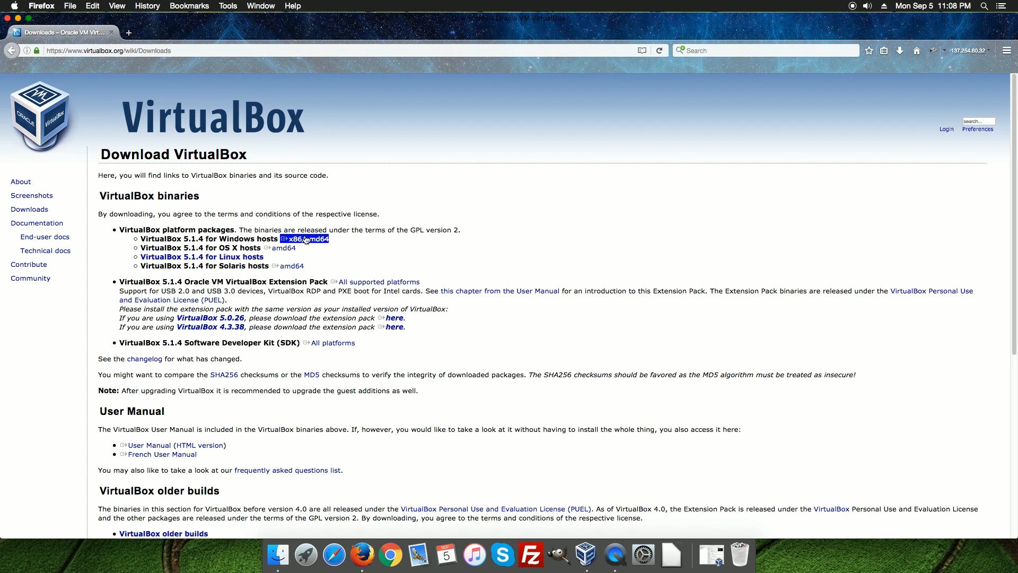
mouse_move(339, 240)
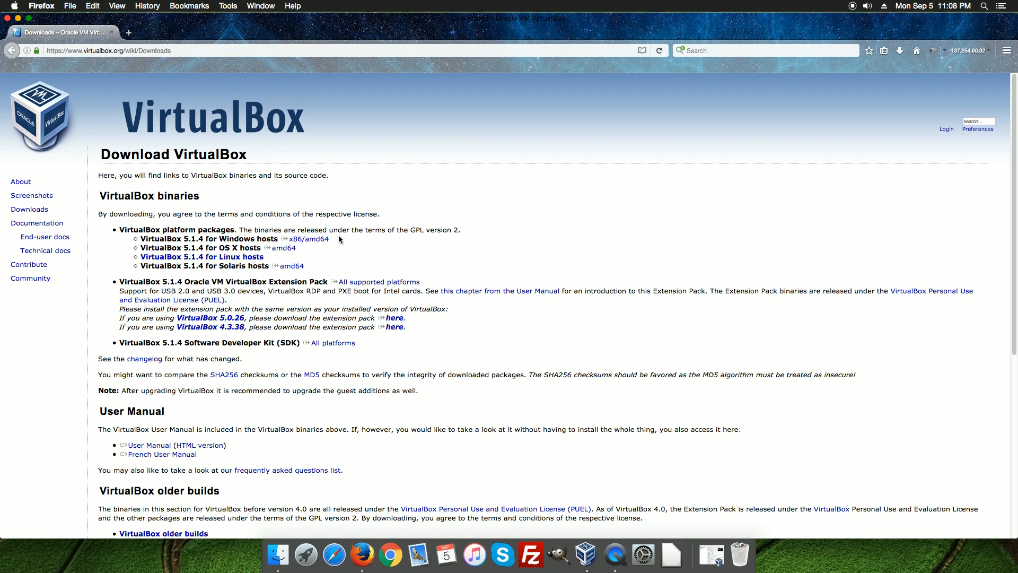
mouse_move(237, 248)
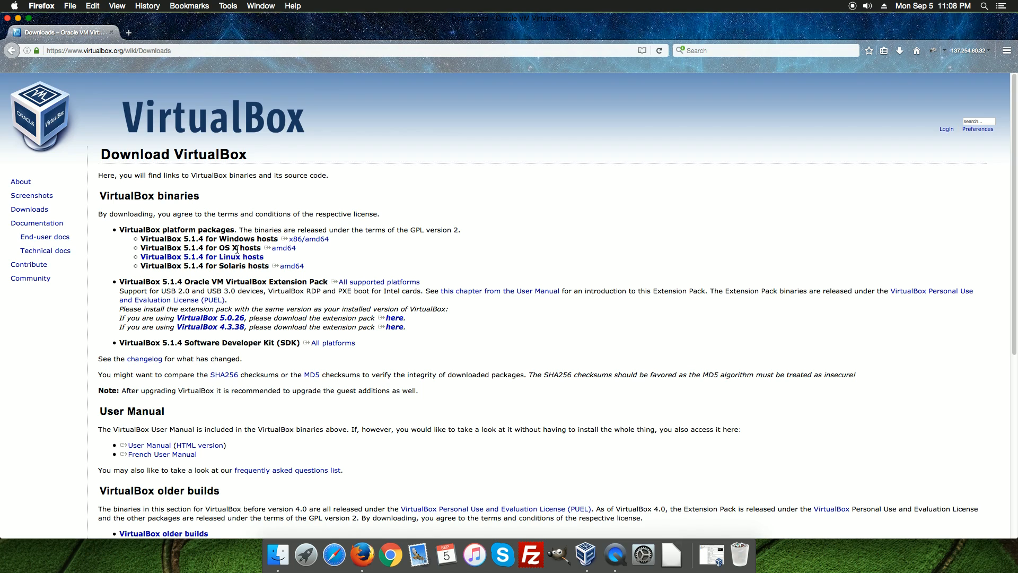
mouse_move(253, 248)
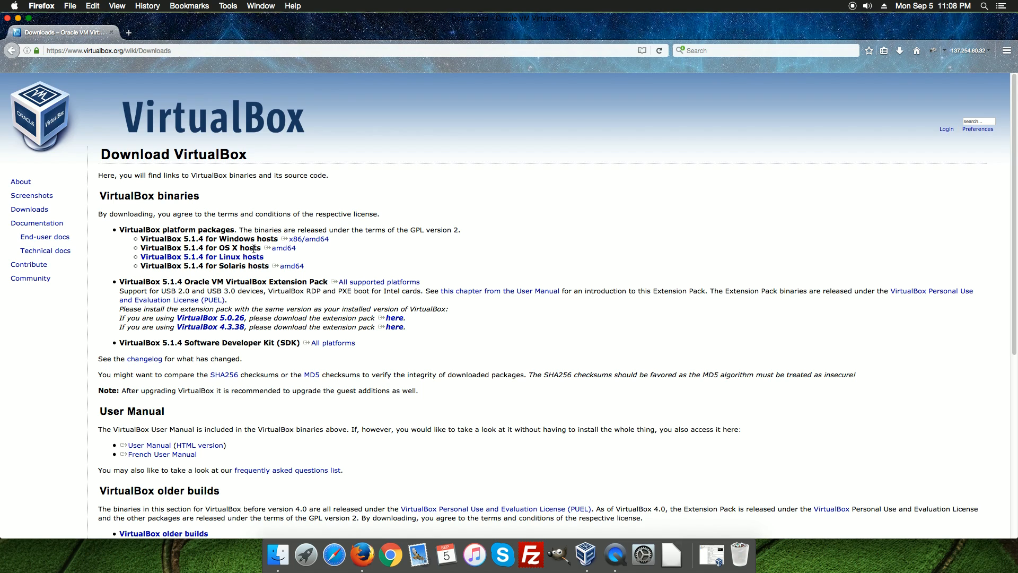
mouse_move(283, 248)
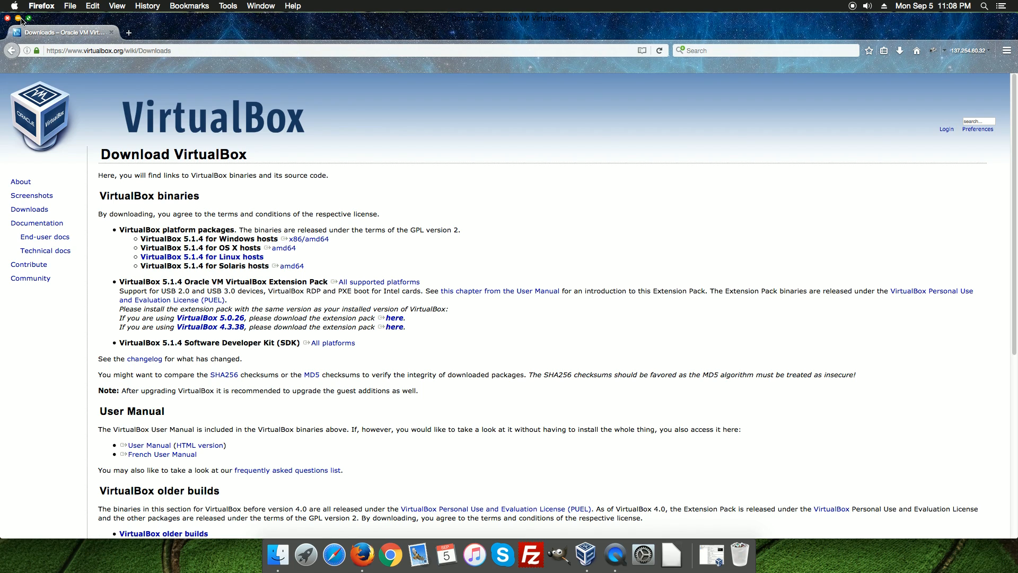
left_click(18, 21)
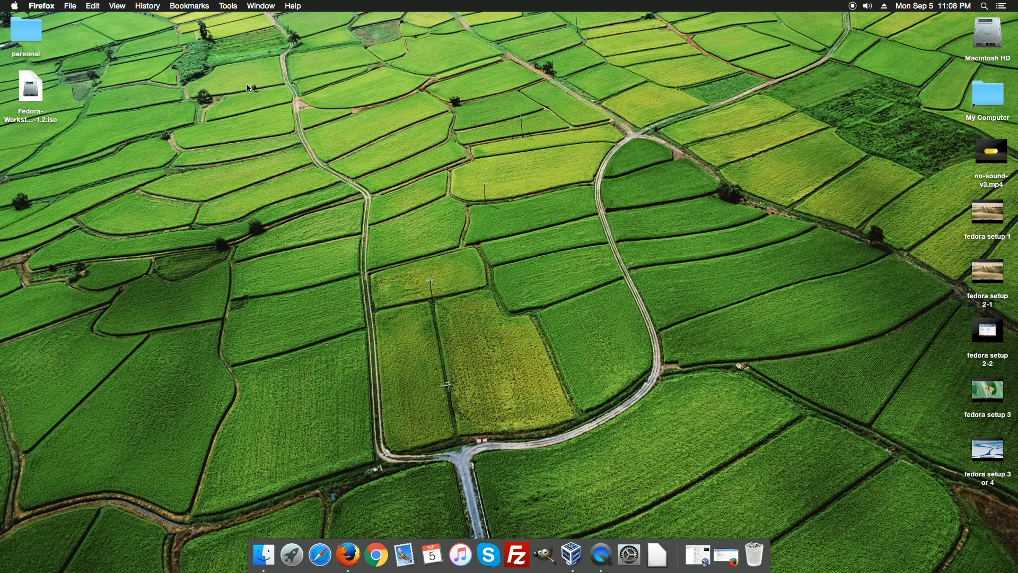
mouse_move(299, 88)
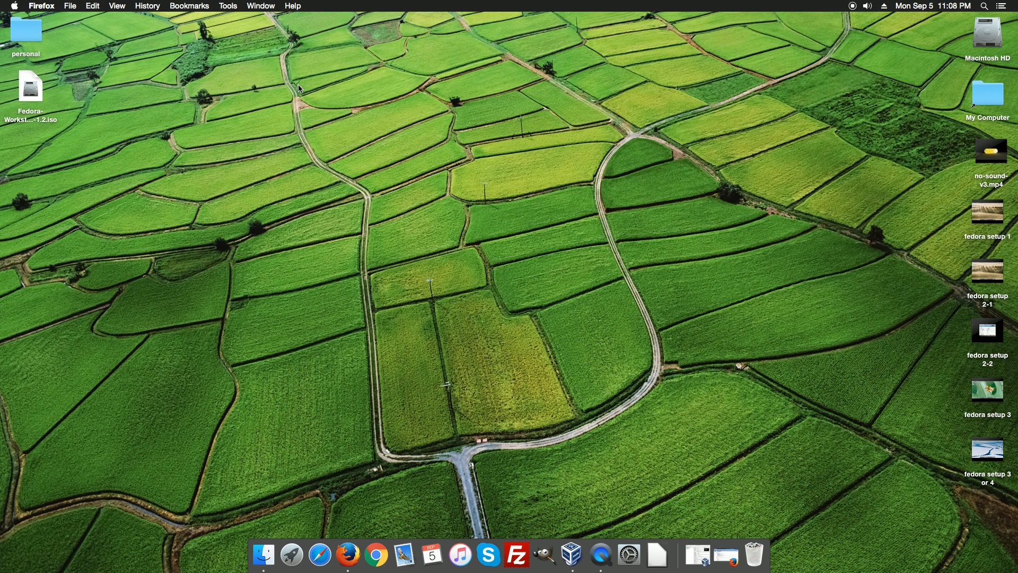
mouse_move(311, 272)
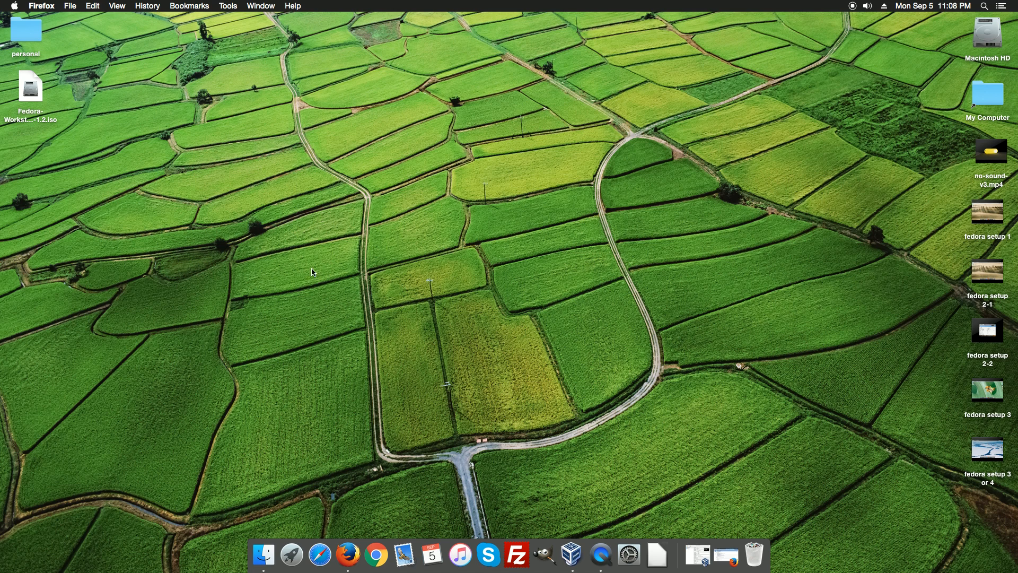
left_click(570, 554)
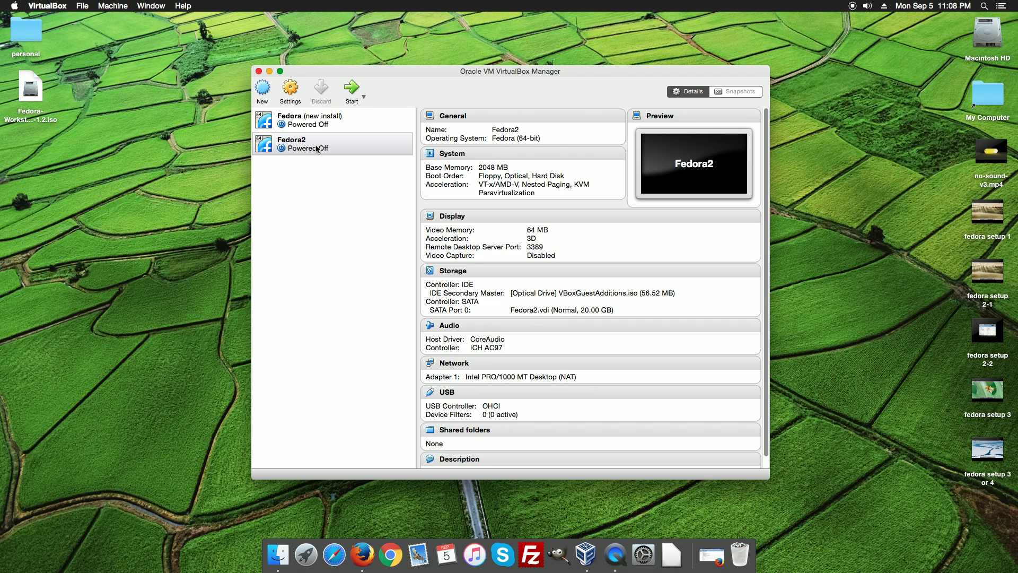
mouse_move(321, 182)
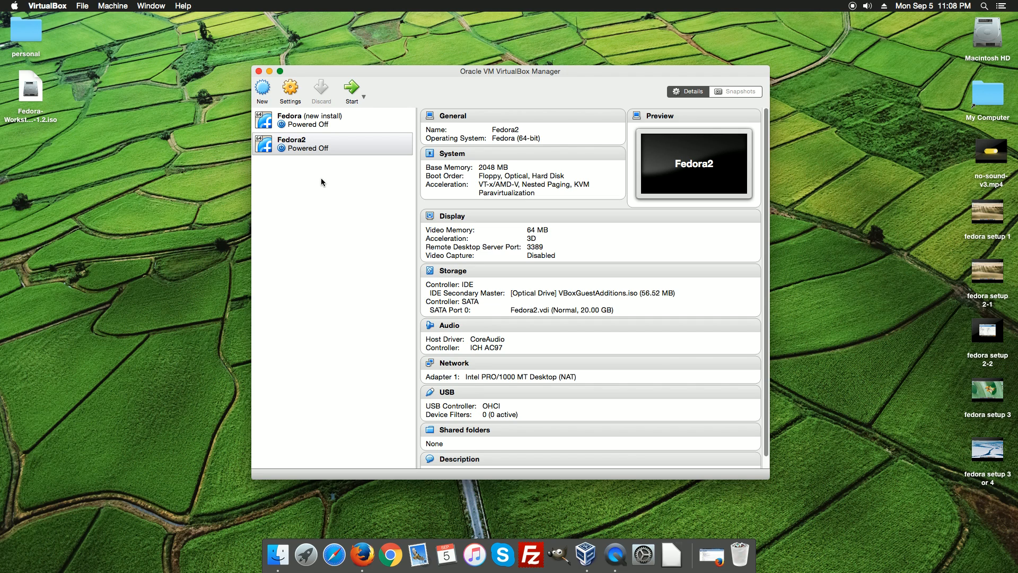
mouse_move(401, 235)
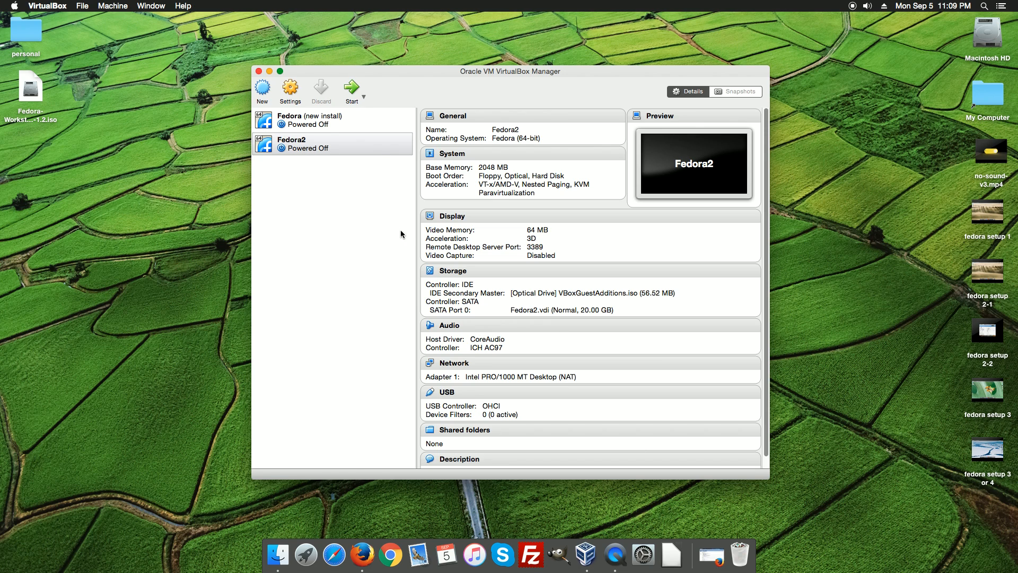
mouse_move(263, 89)
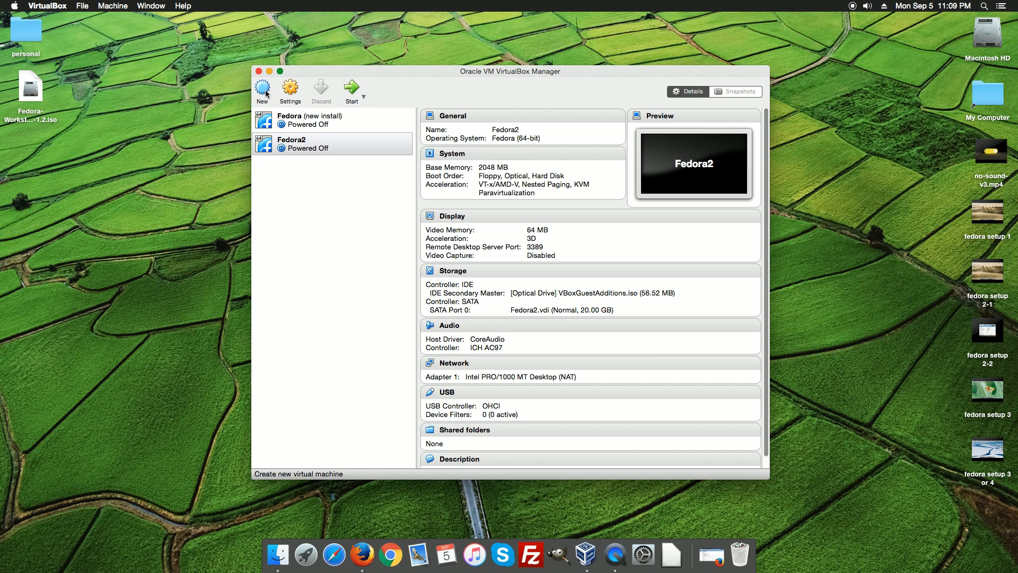
Step: Start a new VM 'Generic Linux Test Machine' with type Linux, version Other Linux (64-bit)
left_click(261, 88)
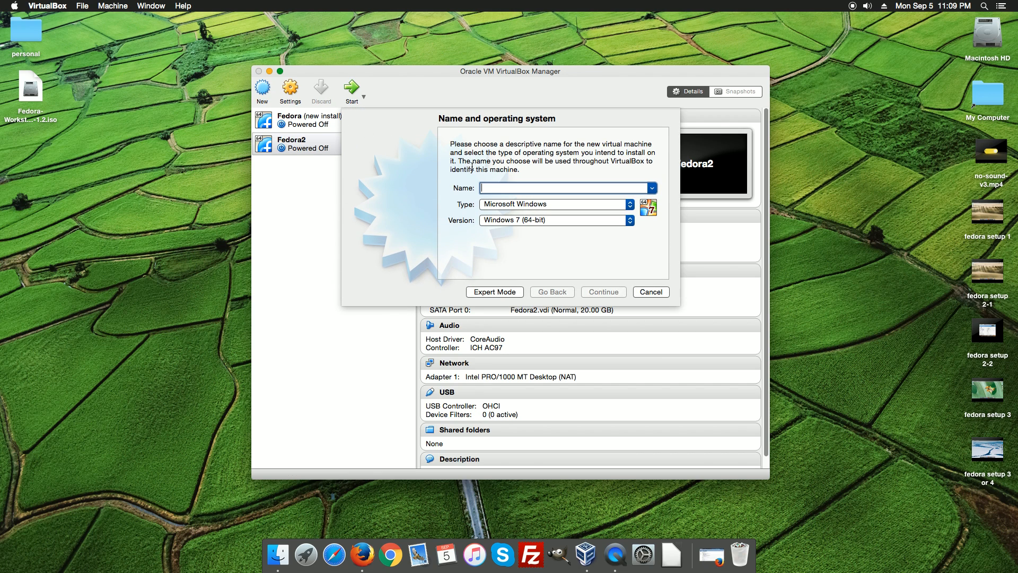
mouse_move(547, 149)
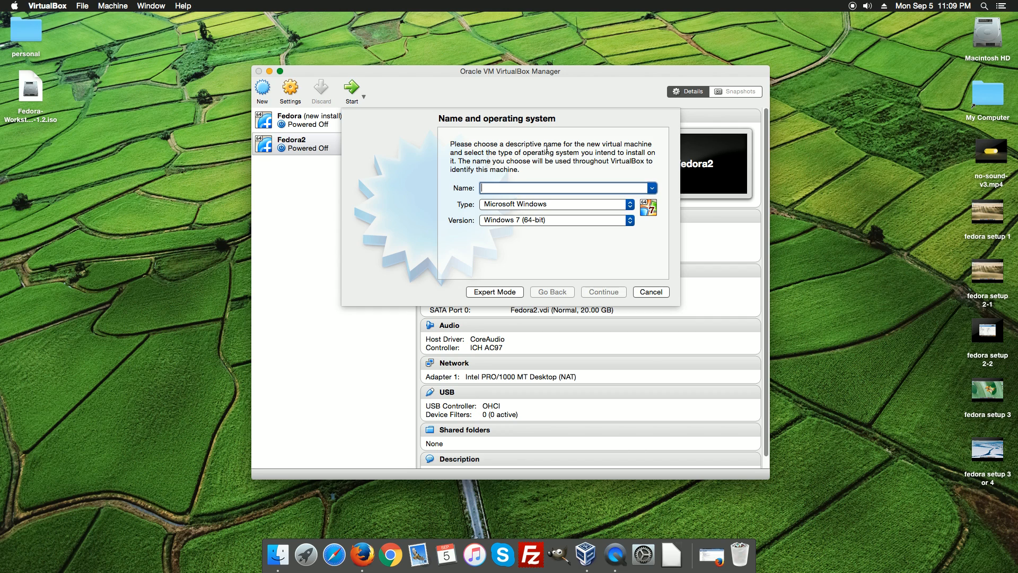
type("G")
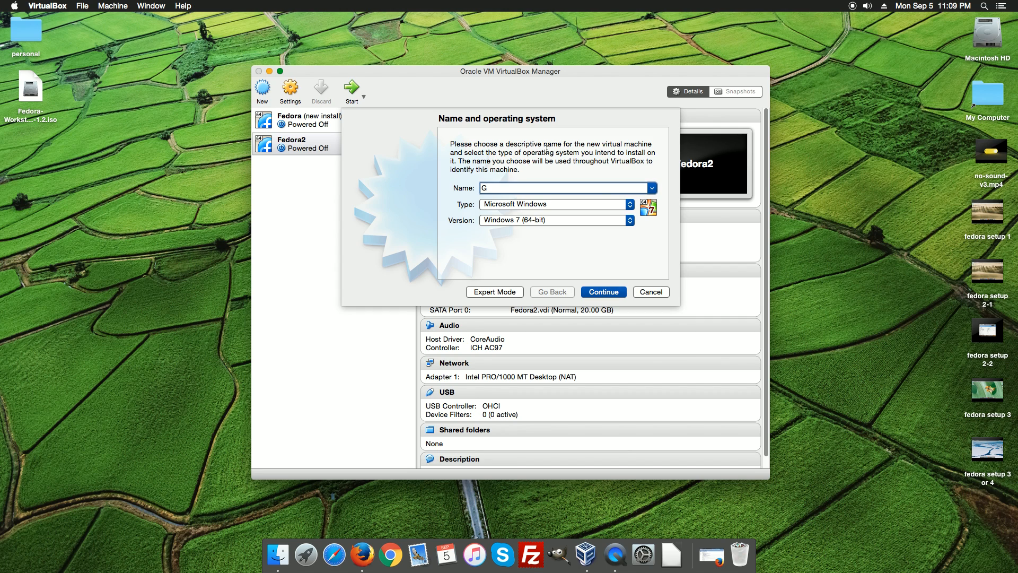
type("eneric")
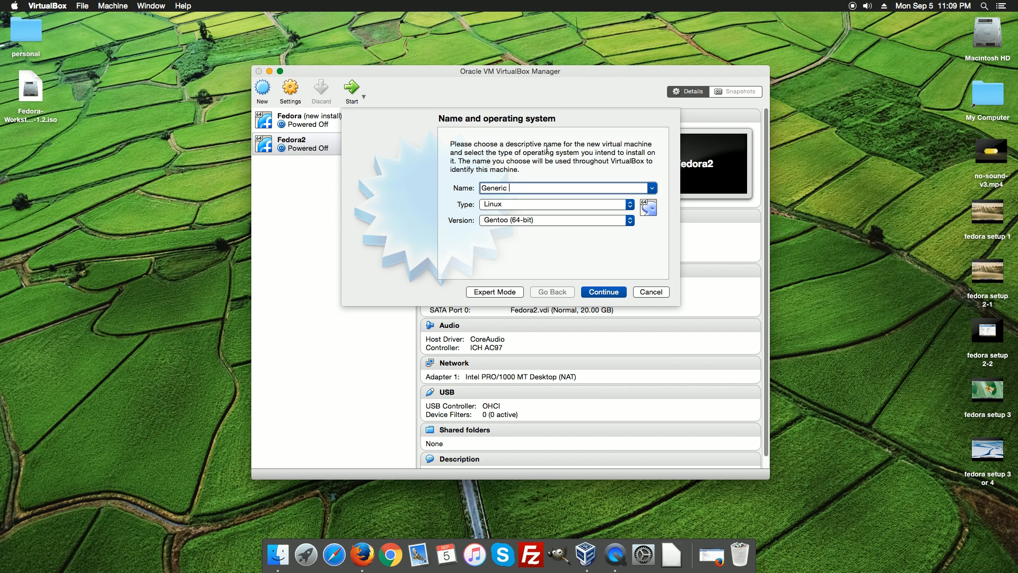
type("Linux Test Machine")
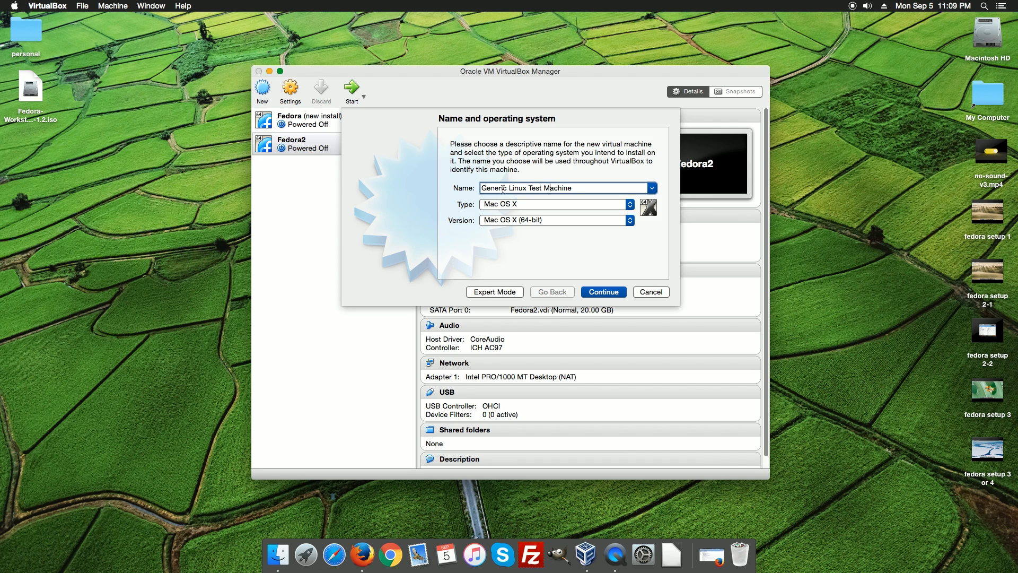
mouse_move(547, 206)
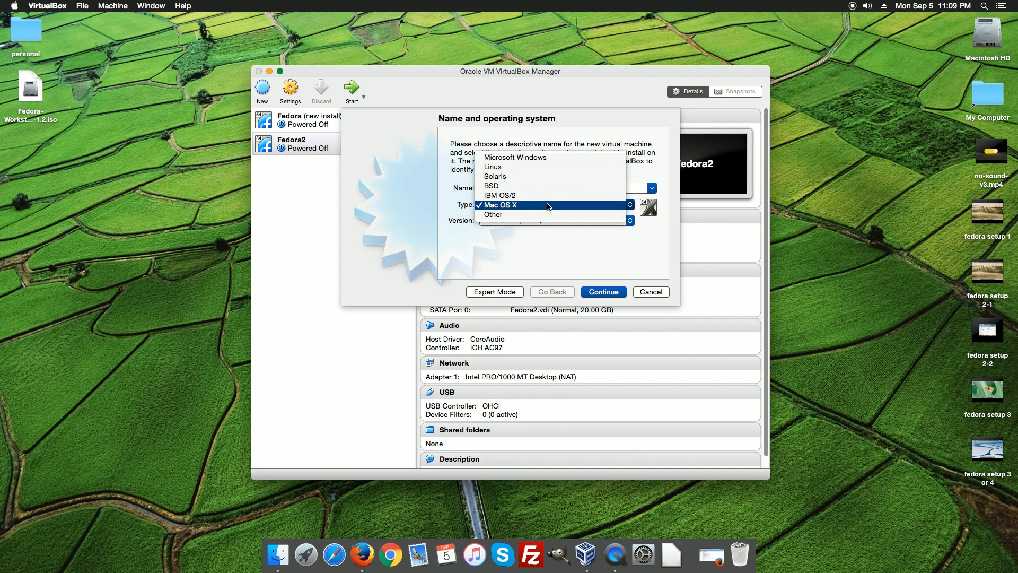
mouse_move(539, 208)
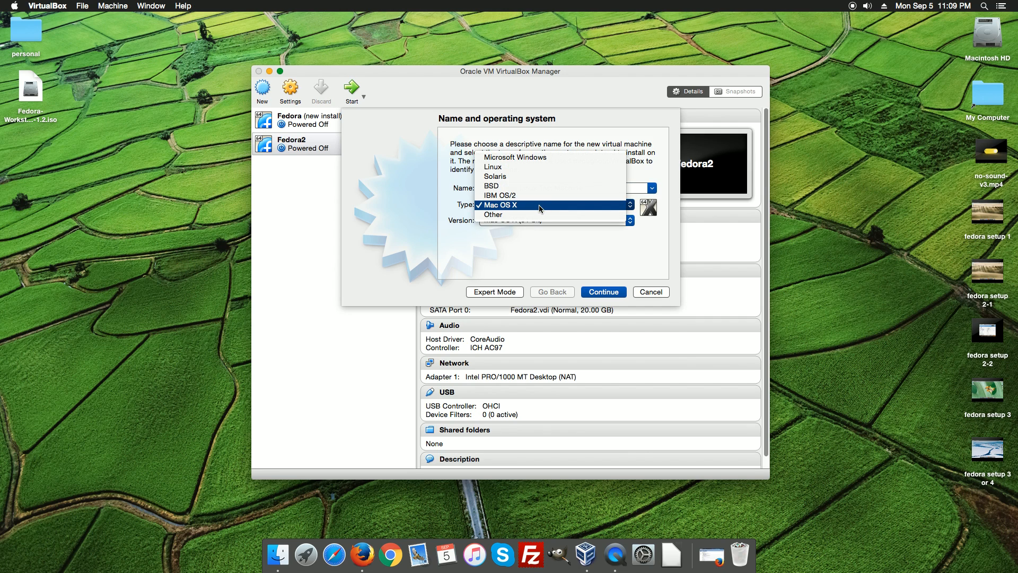
left_click(492, 166)
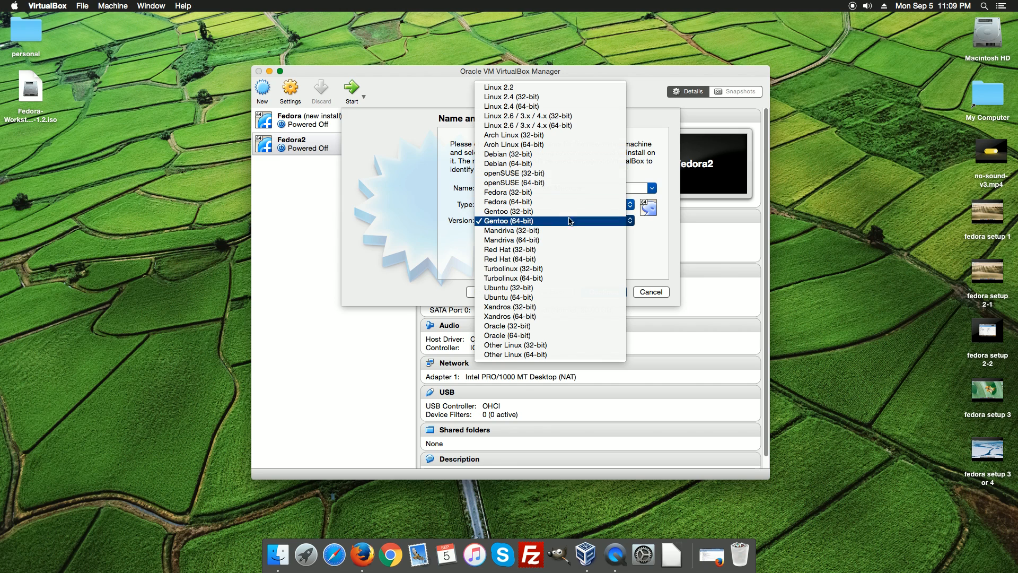
left_click(514, 354)
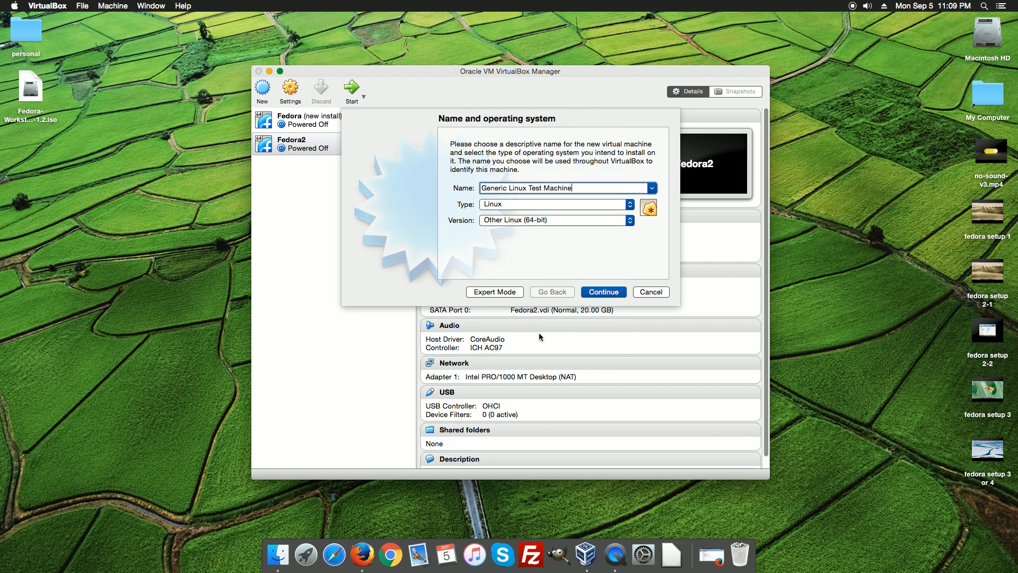
mouse_move(569, 263)
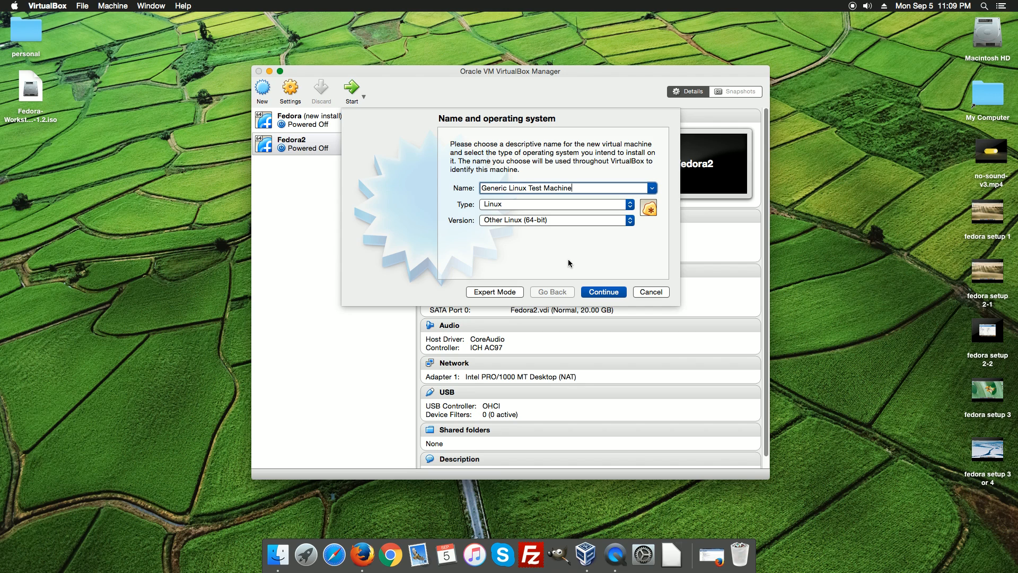
mouse_move(587, 268)
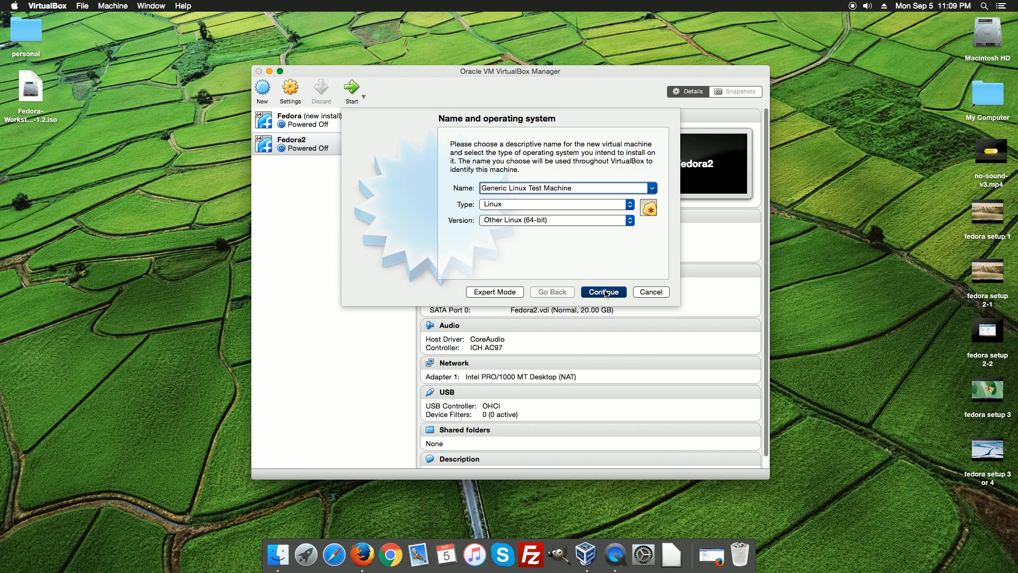
Step: Replace the 512 MB default with 2048 MB of memory and continue
left_click(603, 292)
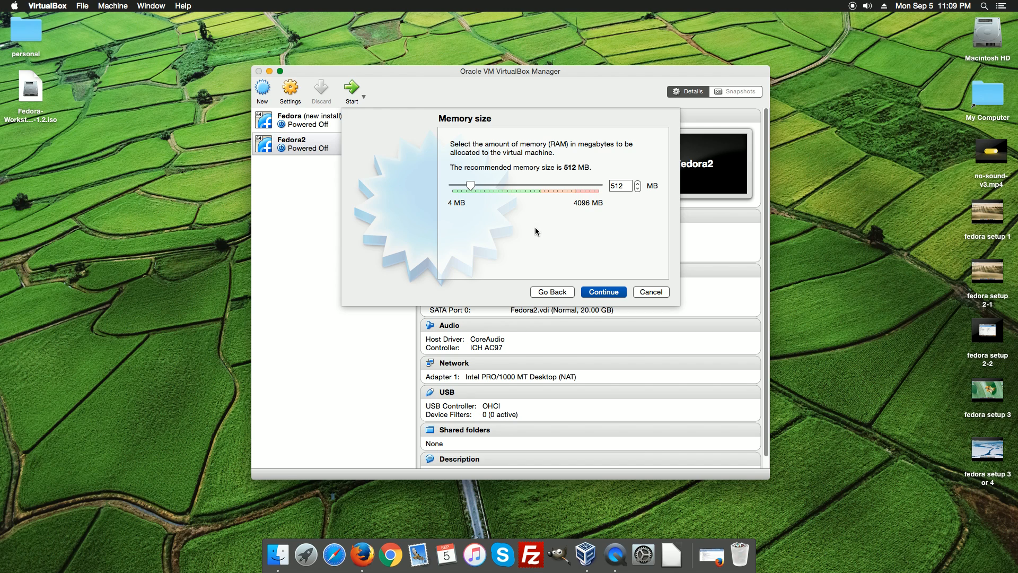
mouse_move(486, 187)
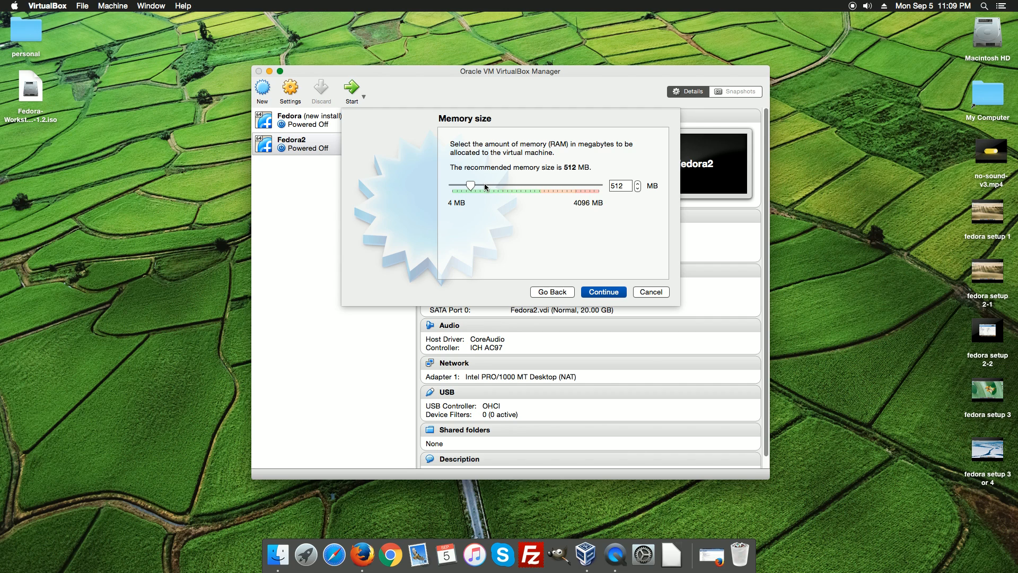
mouse_move(546, 185)
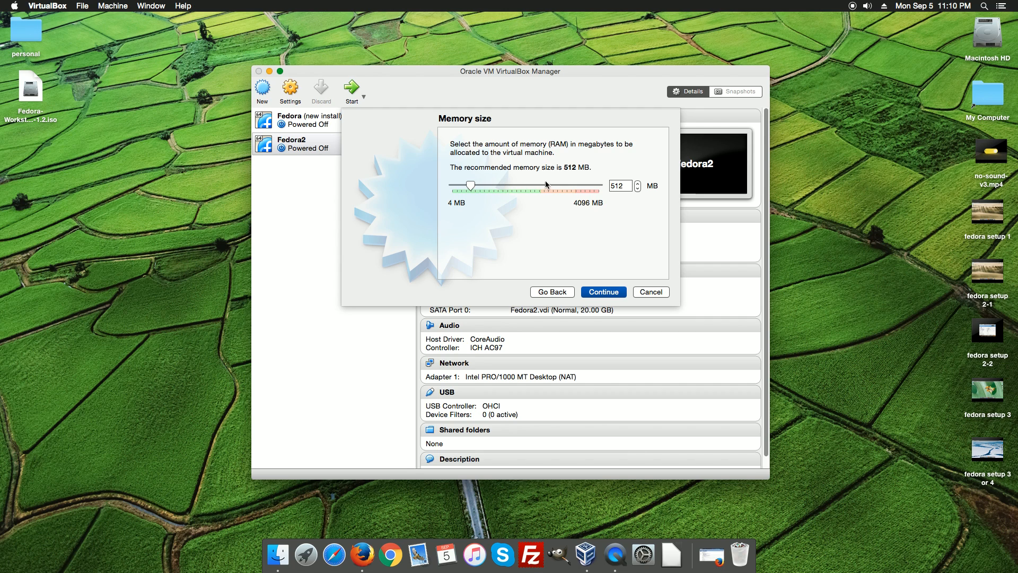
triple_click(617, 185)
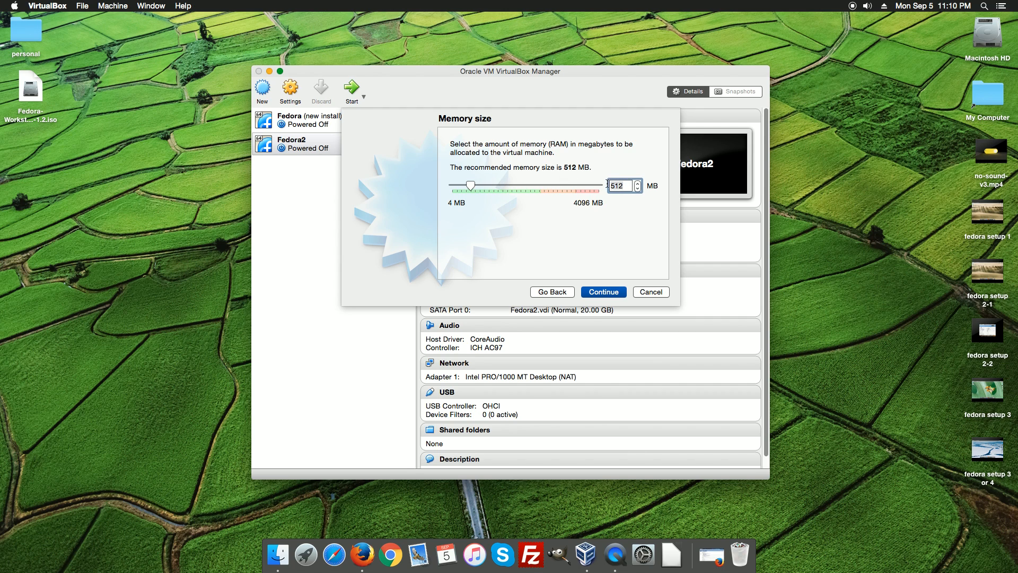
mouse_move(627, 185)
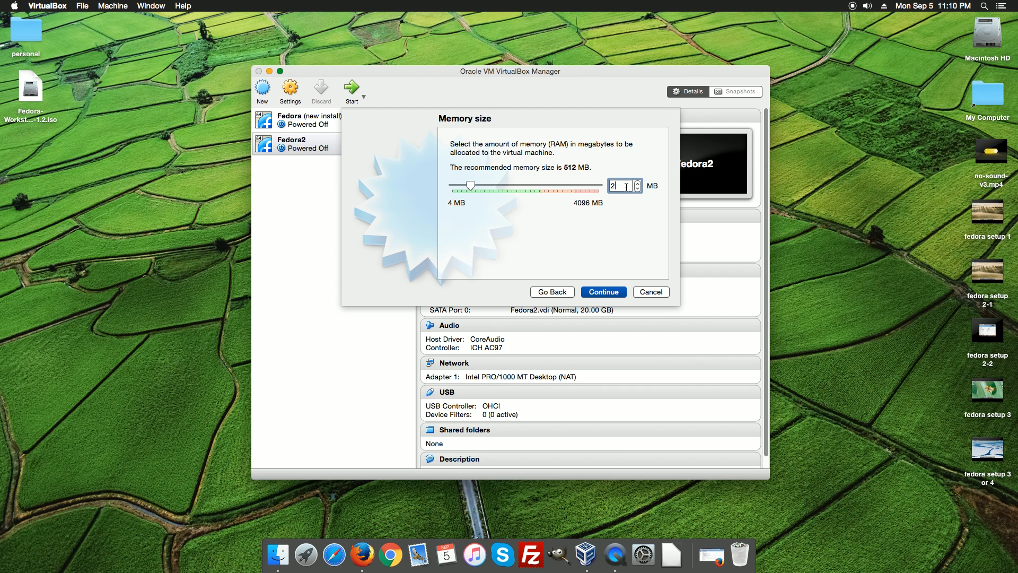
type("2048")
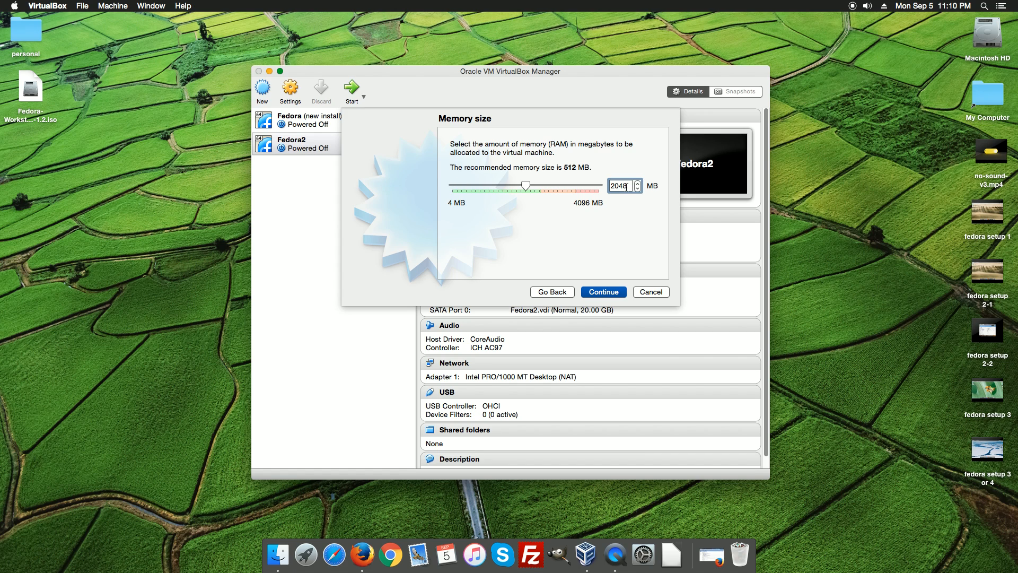
mouse_move(609, 234)
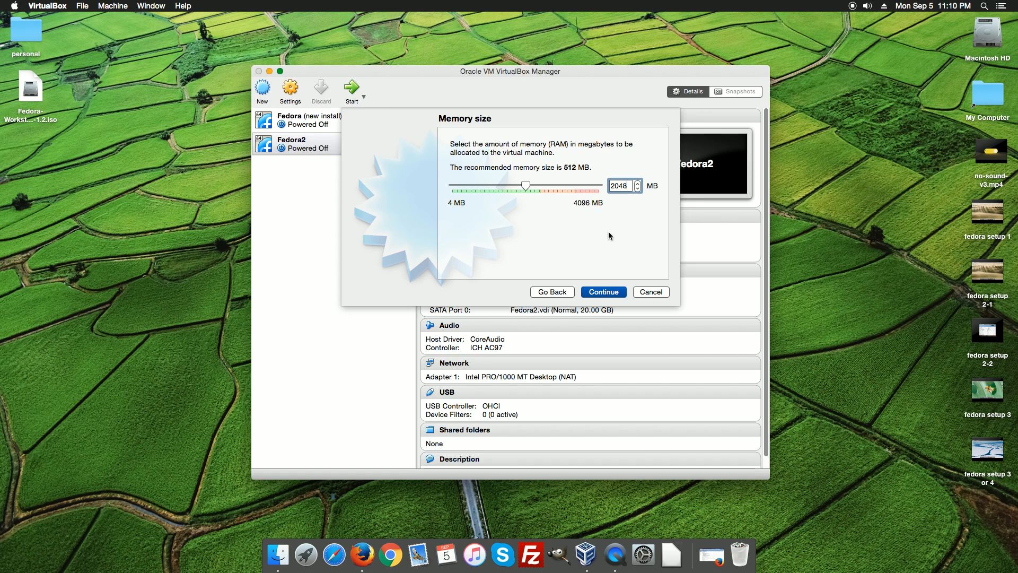
left_click(602, 292)
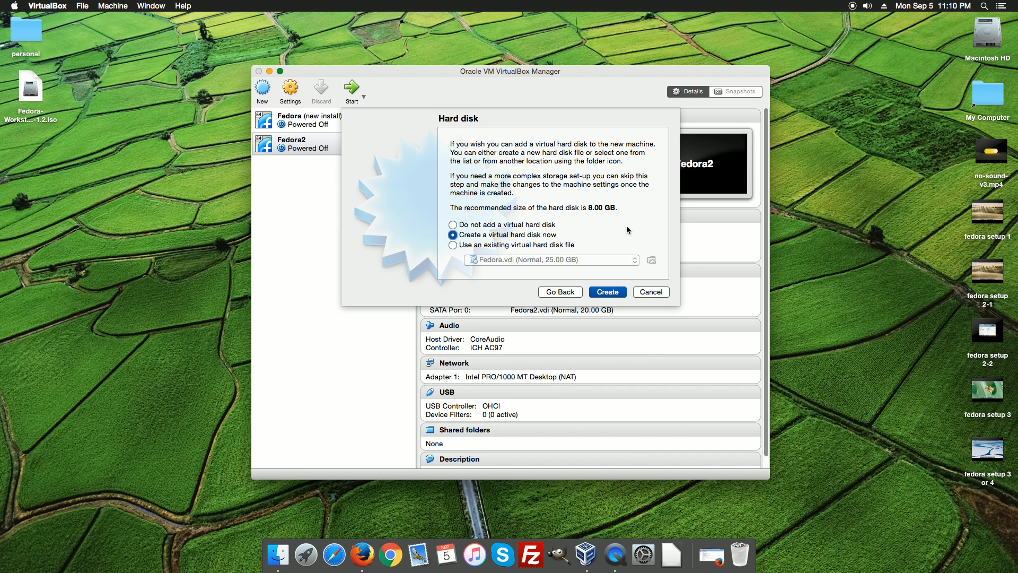
mouse_move(572, 228)
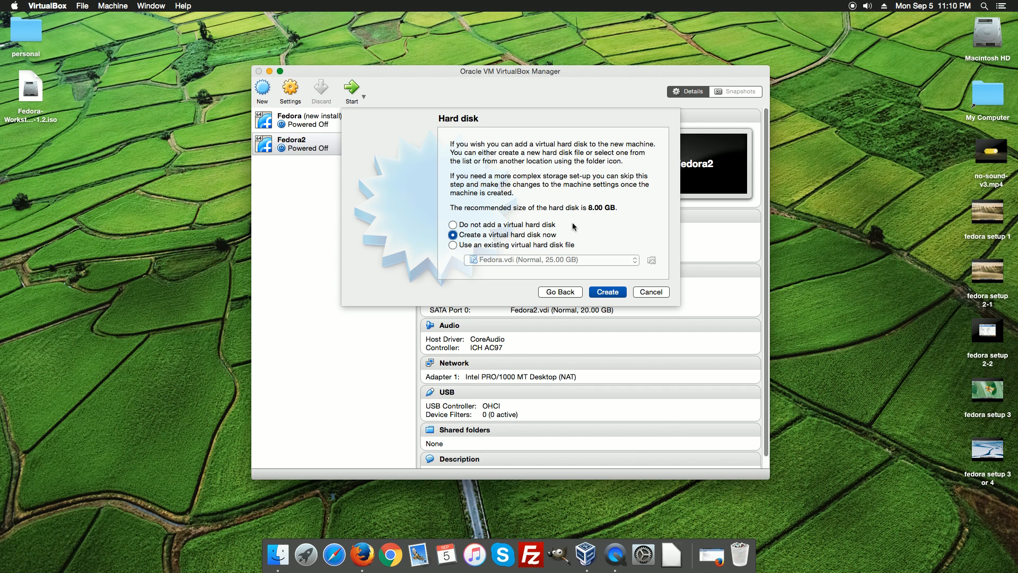
Step: Select 'Do not add a virtual hard disk' and create the machine
left_click(453, 223)
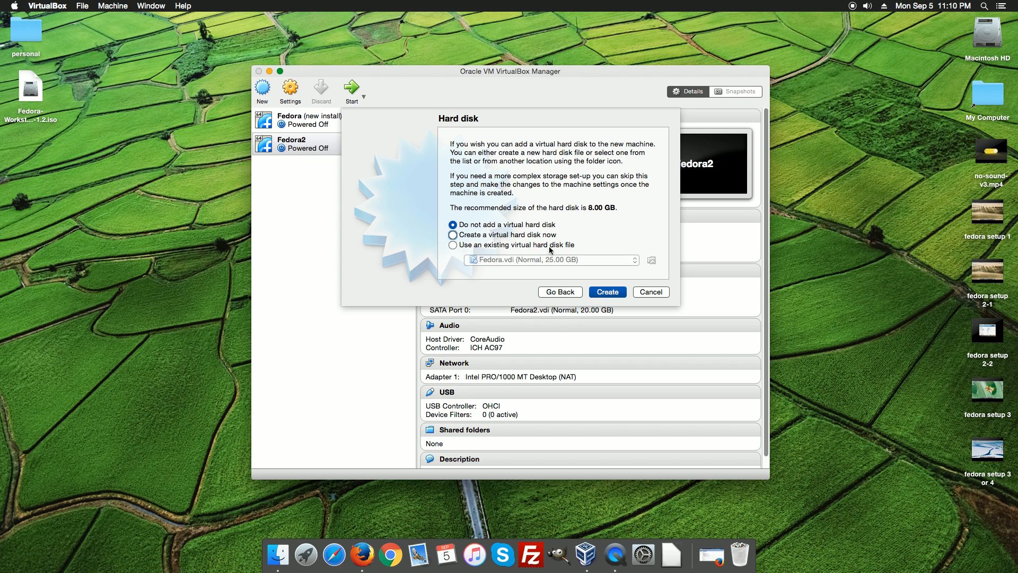
left_click(607, 292)
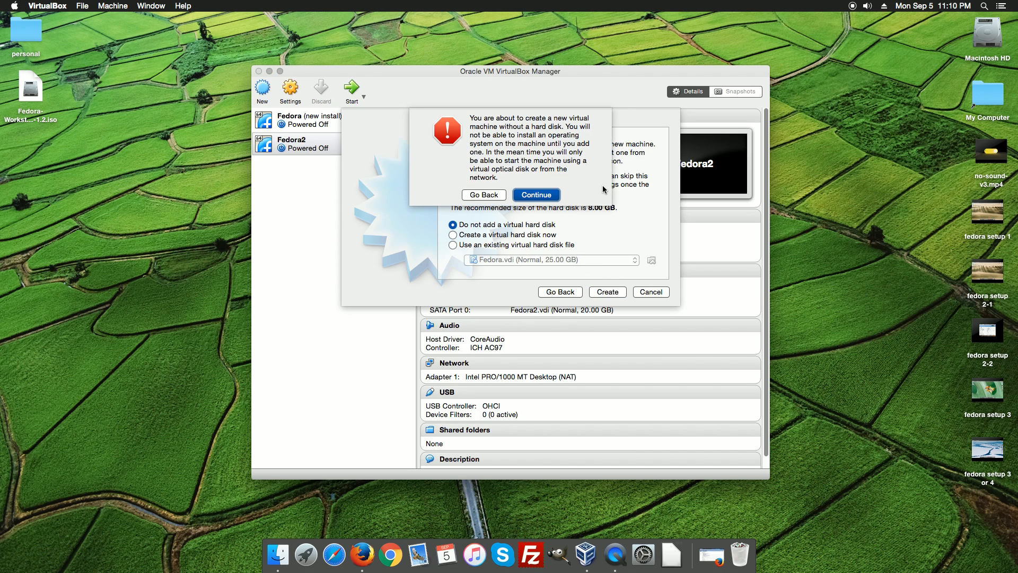
mouse_move(465, 168)
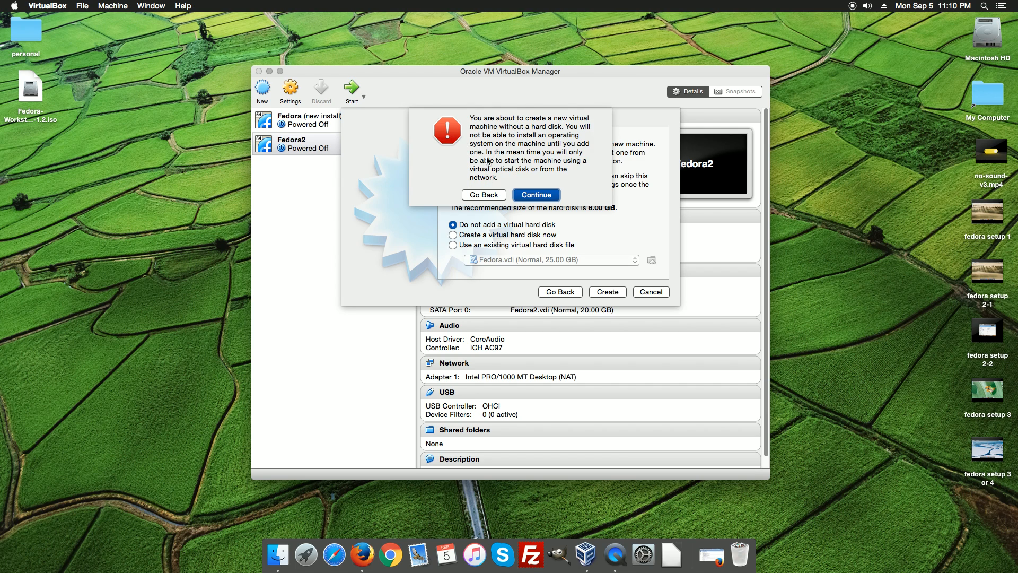
mouse_move(536, 149)
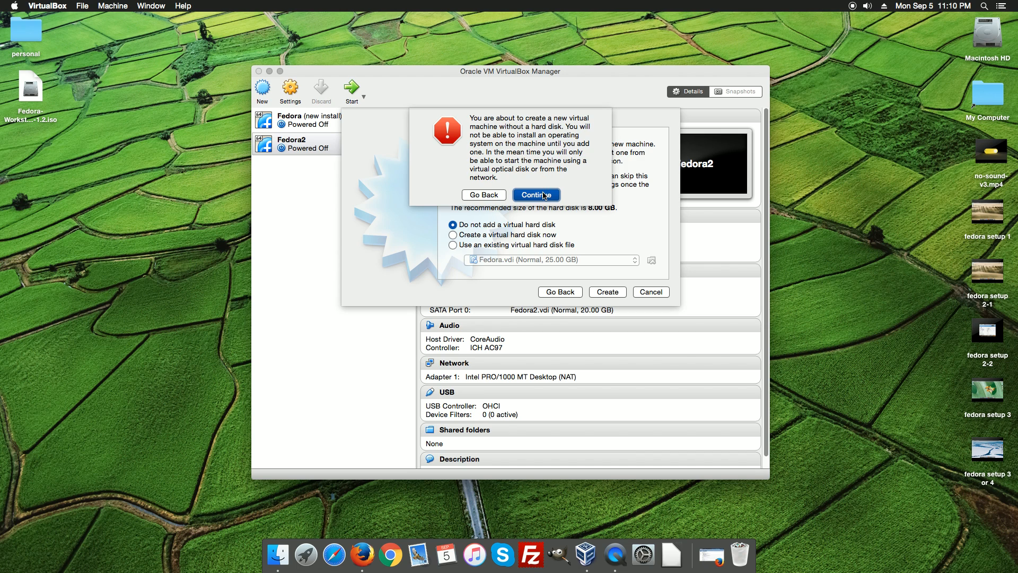
Step: Confirm the no-hard-disk warning to create the machine
left_click(536, 195)
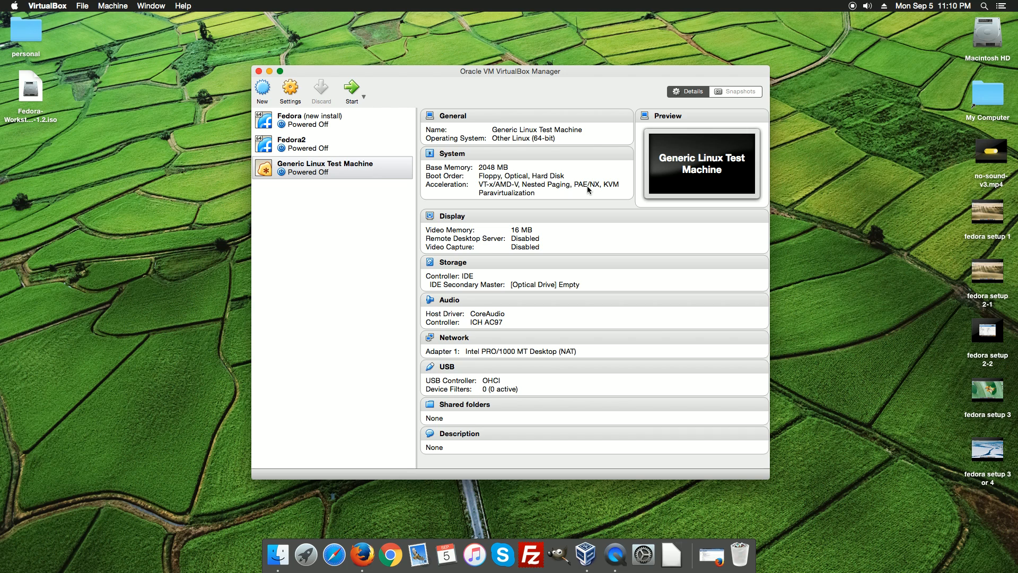
mouse_move(365, 224)
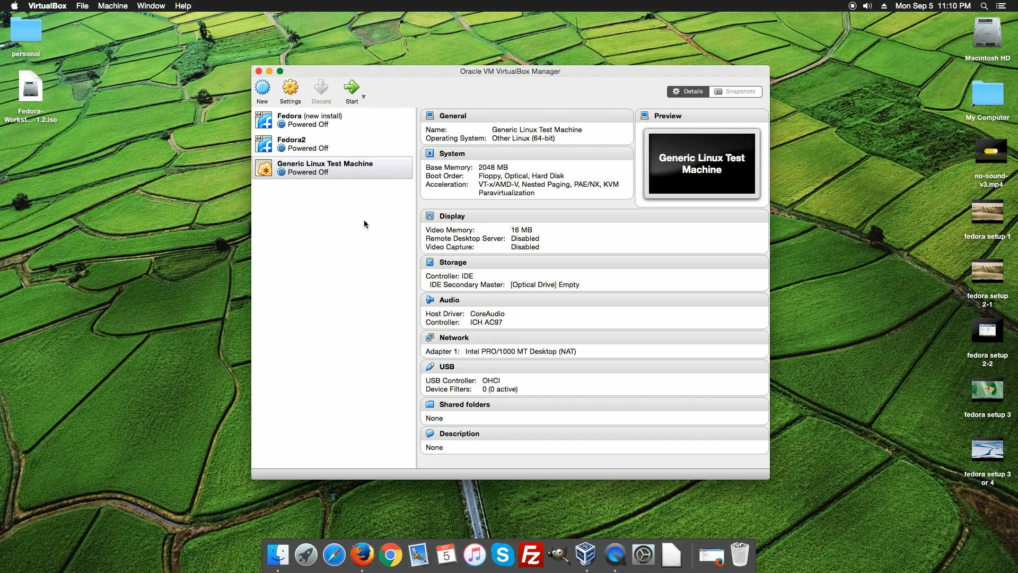
mouse_move(354, 157)
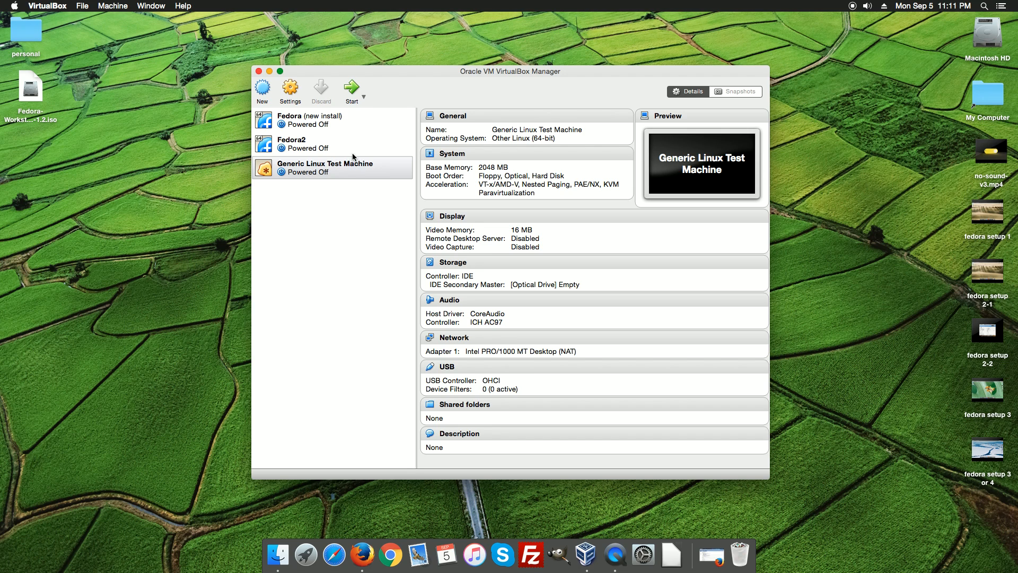
mouse_move(289, 88)
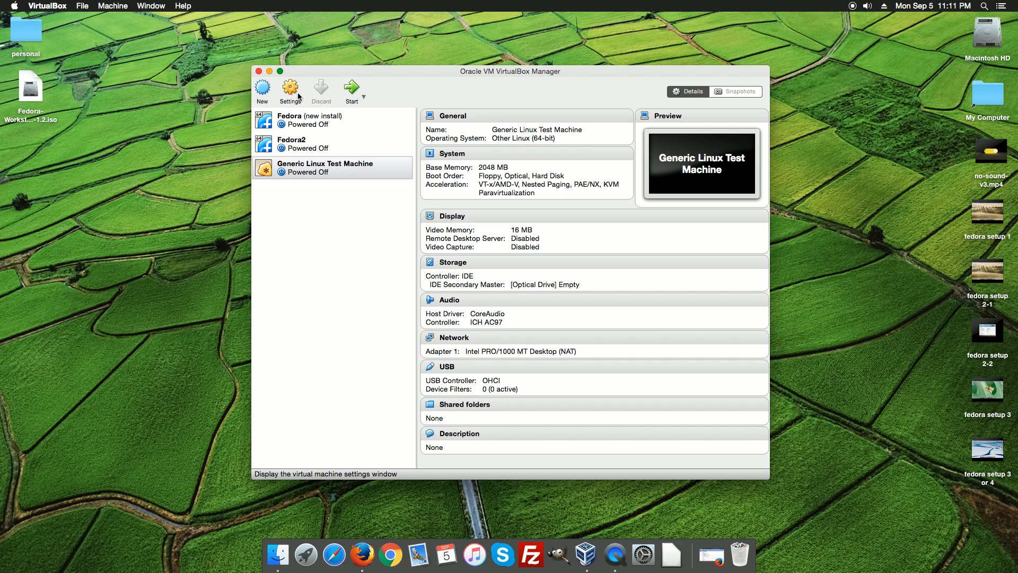
mouse_move(352, 199)
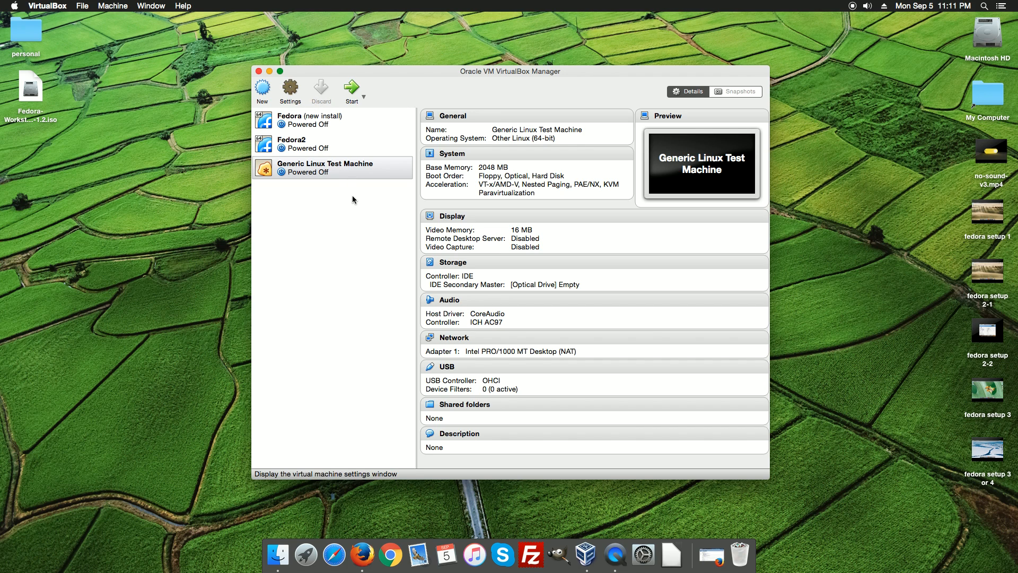
Step: Open the machine's settings and verify 2 CPUs on the System Processor tab
left_click(289, 90)
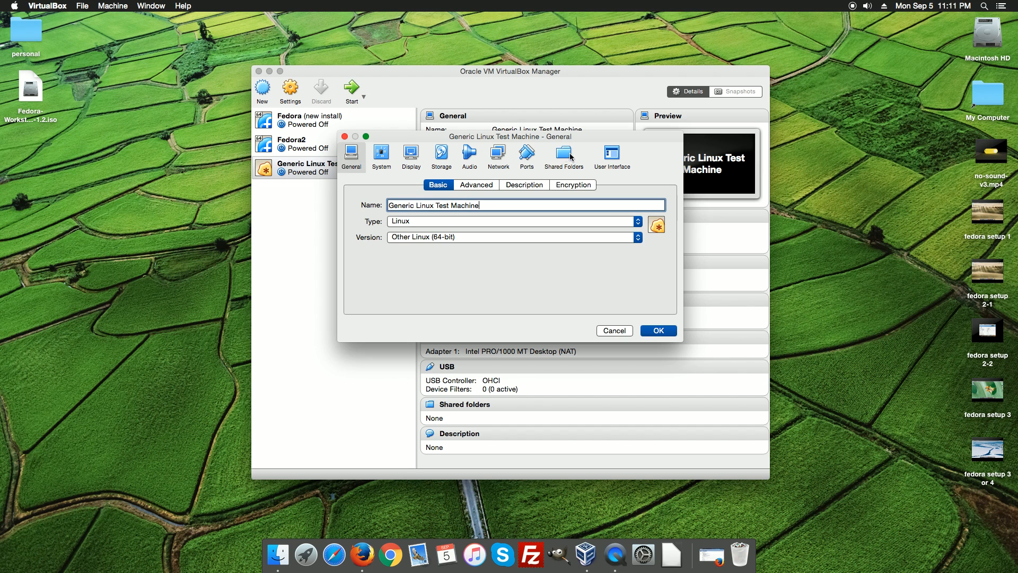
mouse_move(498, 158)
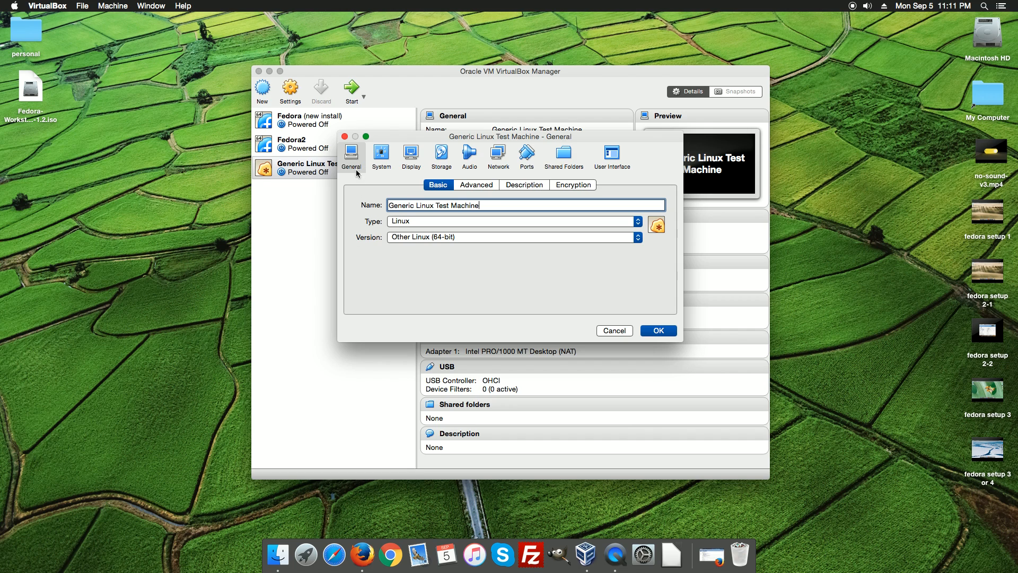
mouse_move(347, 162)
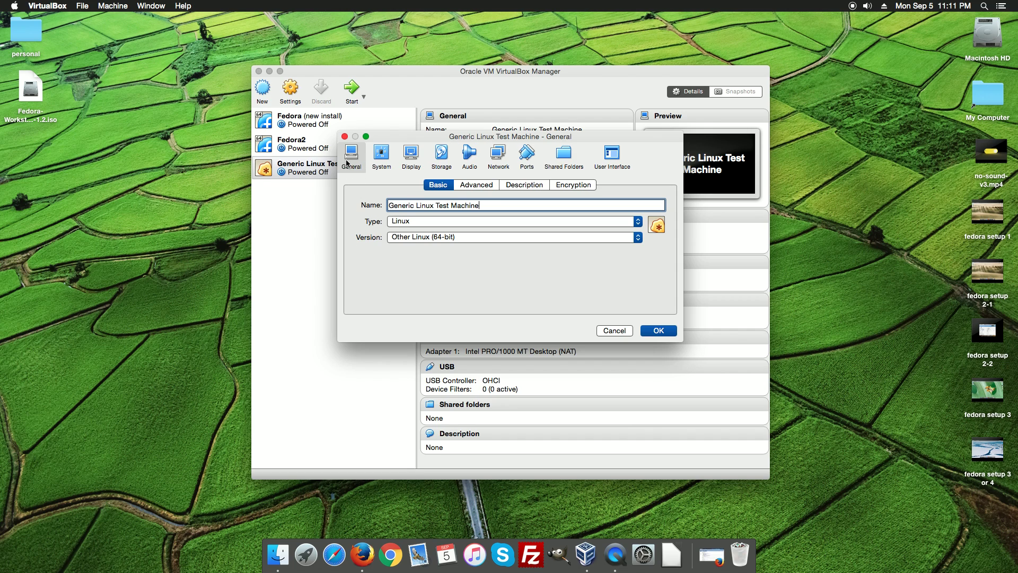
left_click(480, 186)
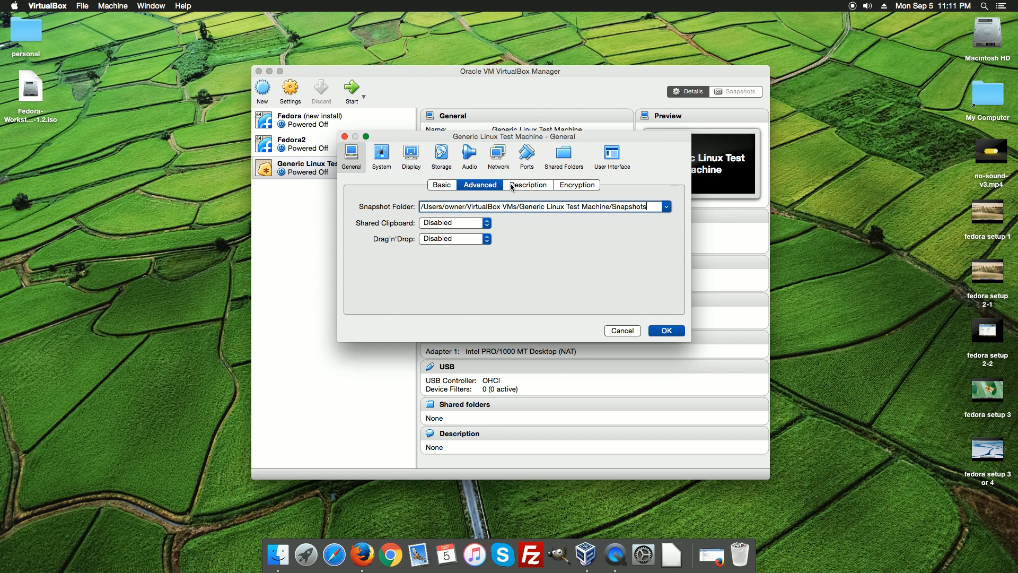
left_click(575, 185)
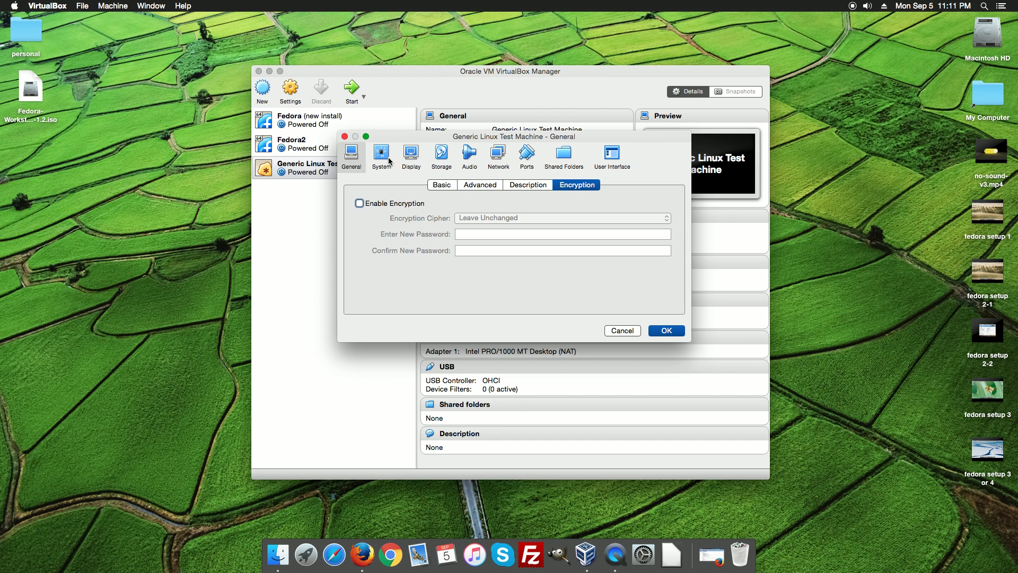
left_click(381, 156)
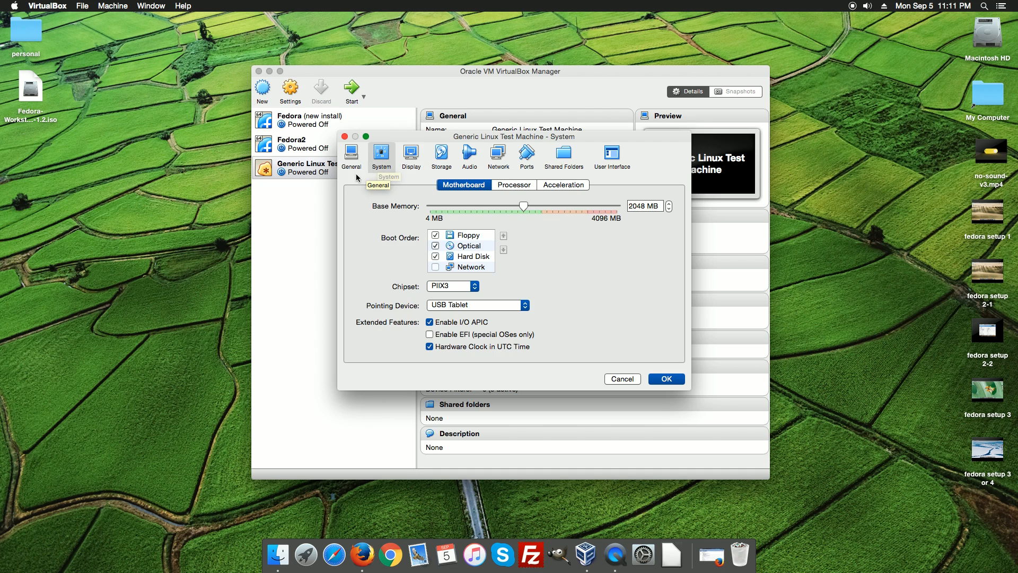
left_click(512, 184)
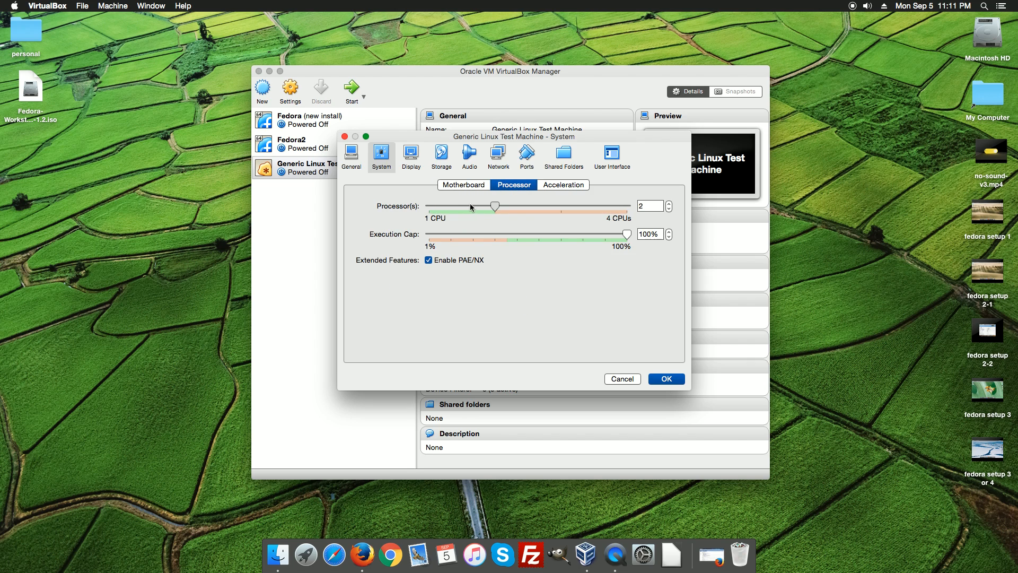
mouse_move(615, 220)
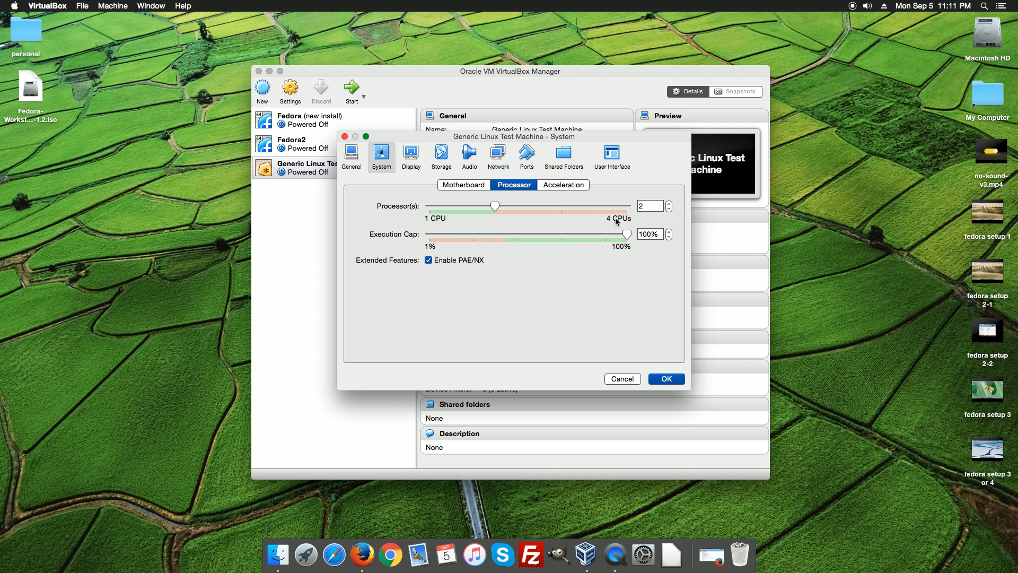
mouse_move(497, 206)
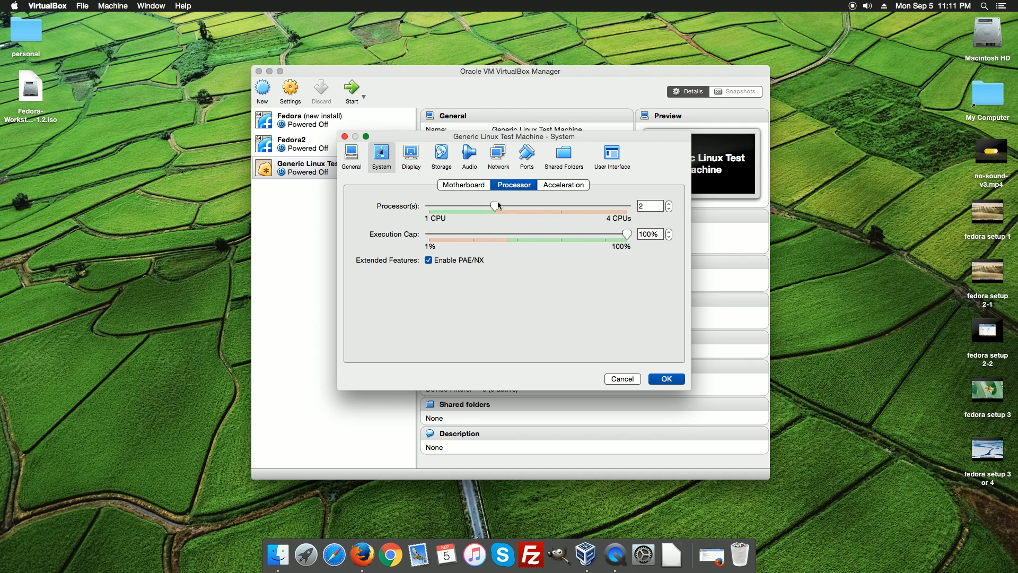
mouse_move(577, 192)
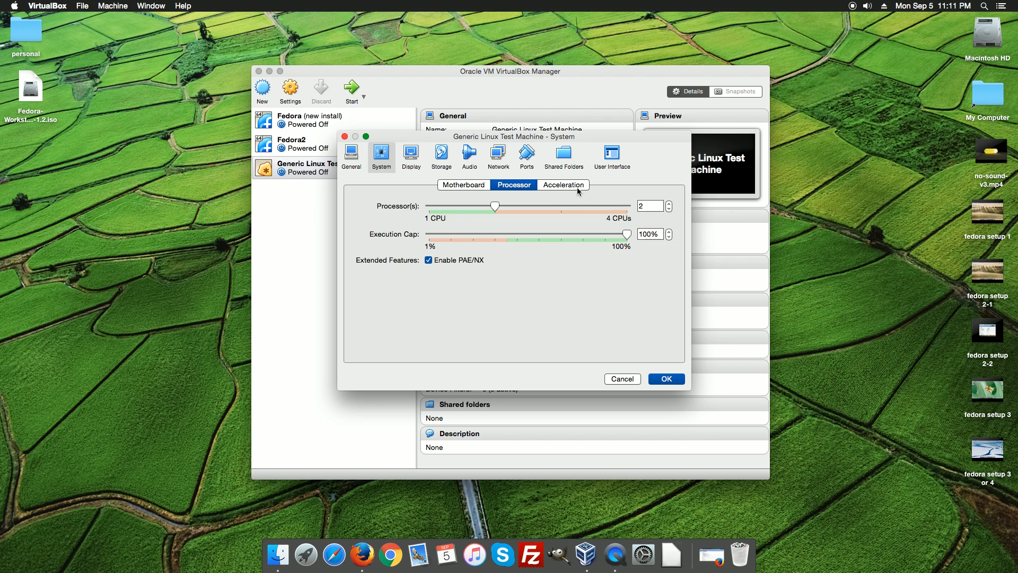
left_click(562, 185)
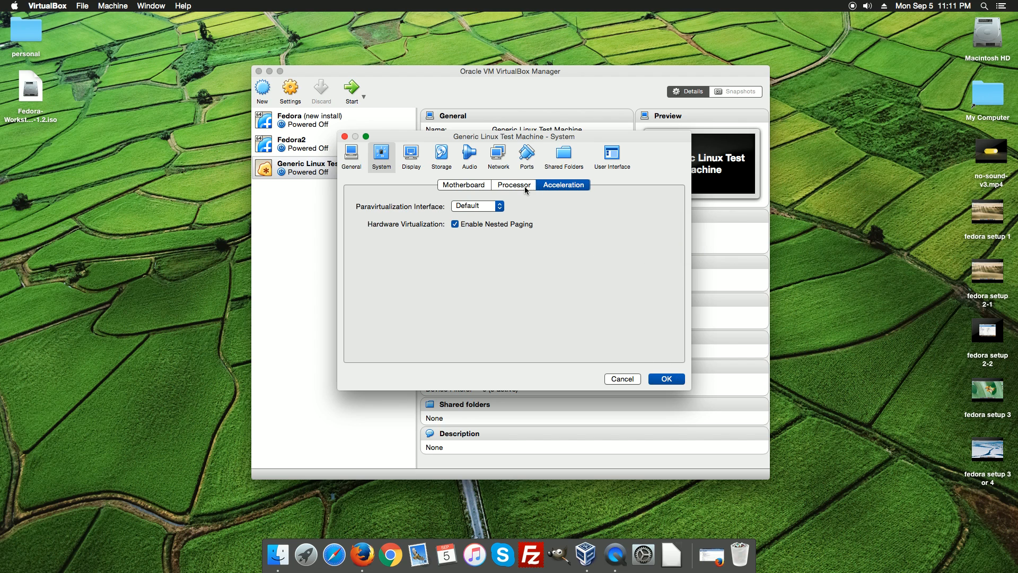
left_click(512, 185)
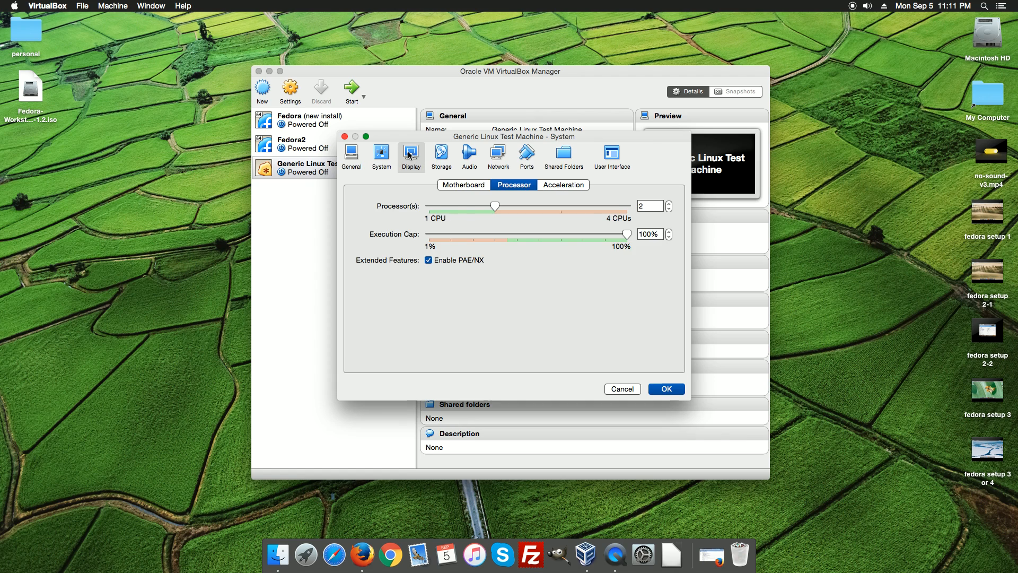
Step: Set Display video memory to 68 MB with 3D acceleration enabled
left_click(410, 153)
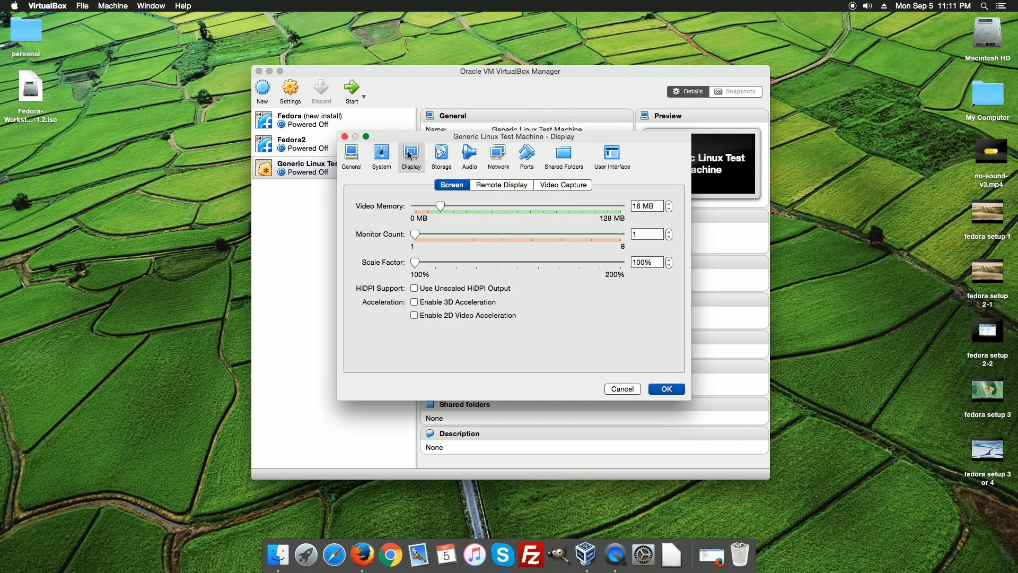
mouse_move(598, 215)
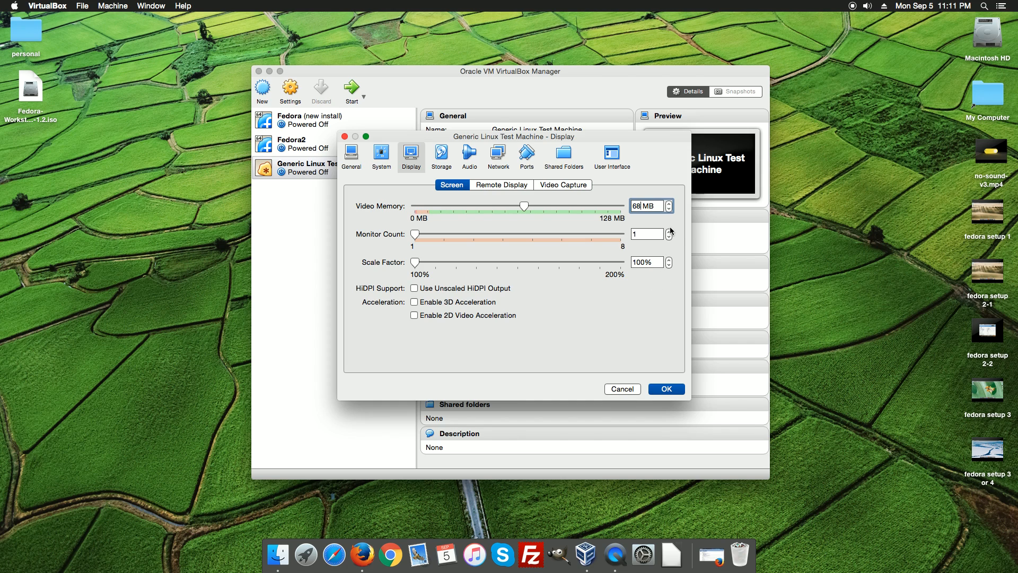
mouse_move(542, 225)
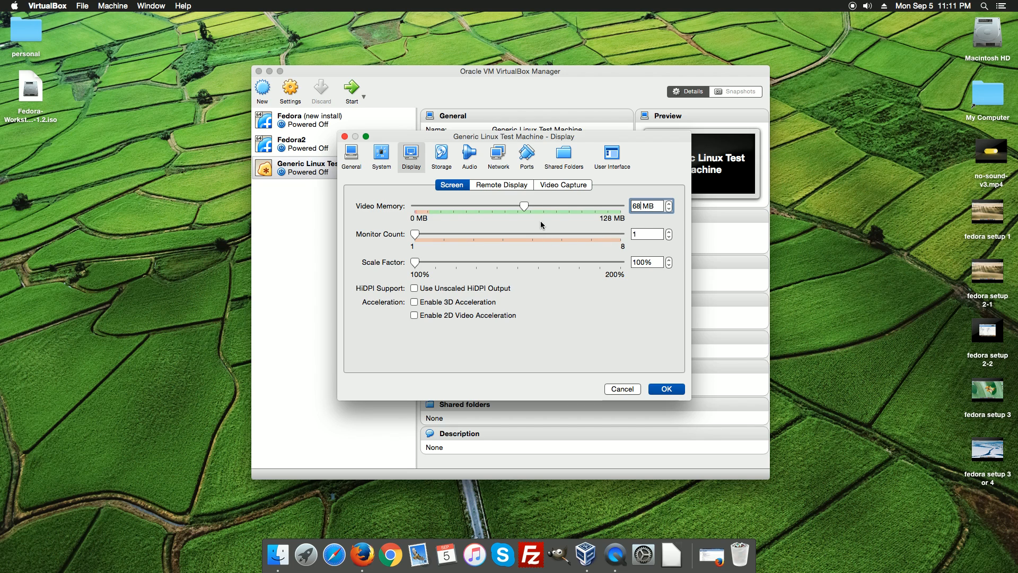
mouse_move(434, 287)
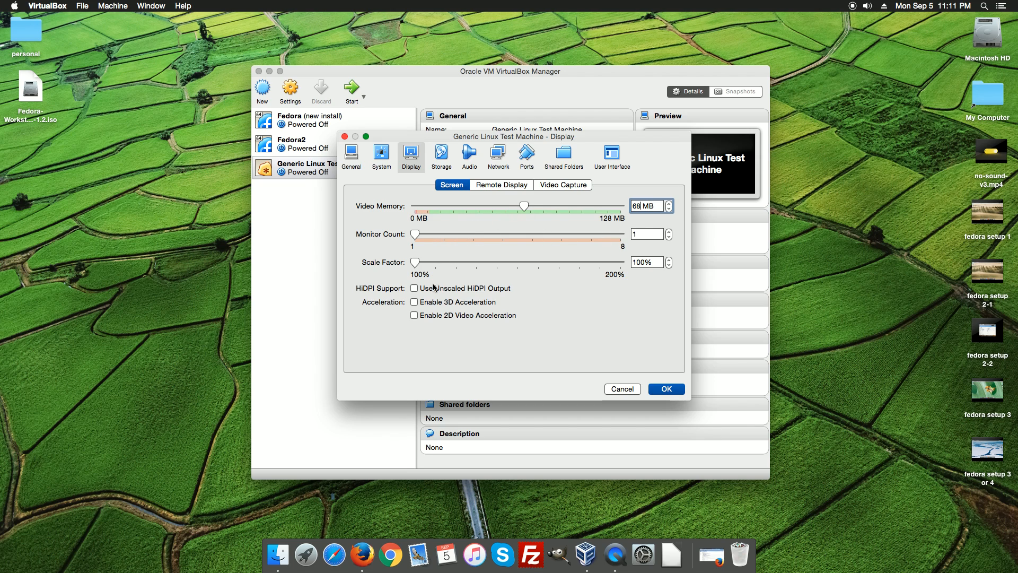
left_click(413, 301)
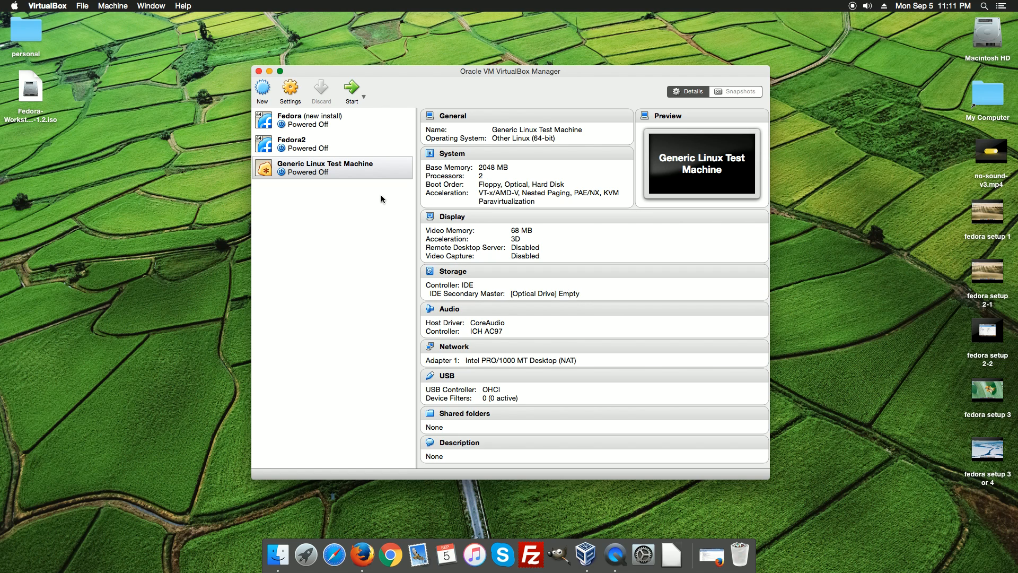
mouse_move(467, 169)
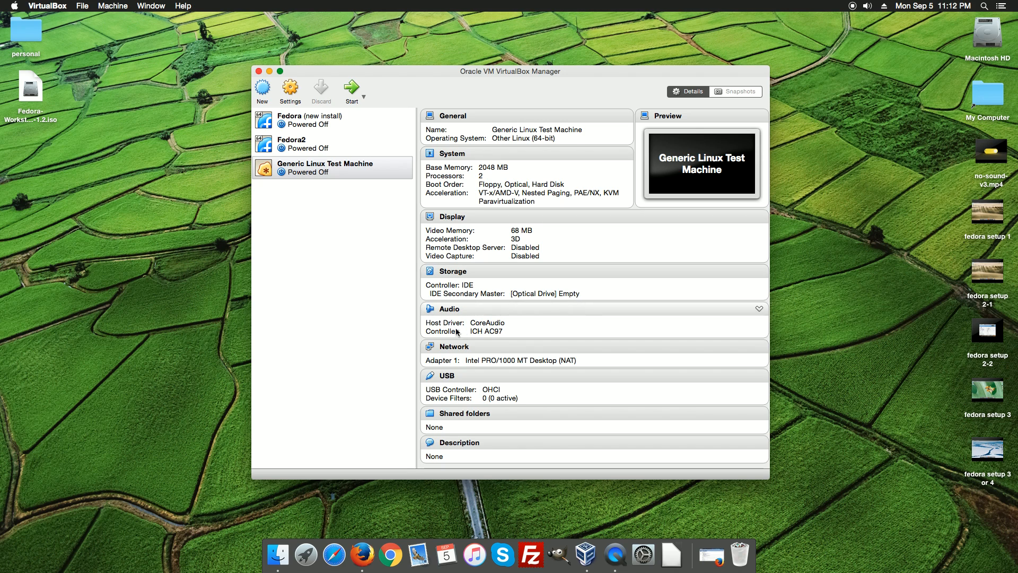
mouse_move(490, 377)
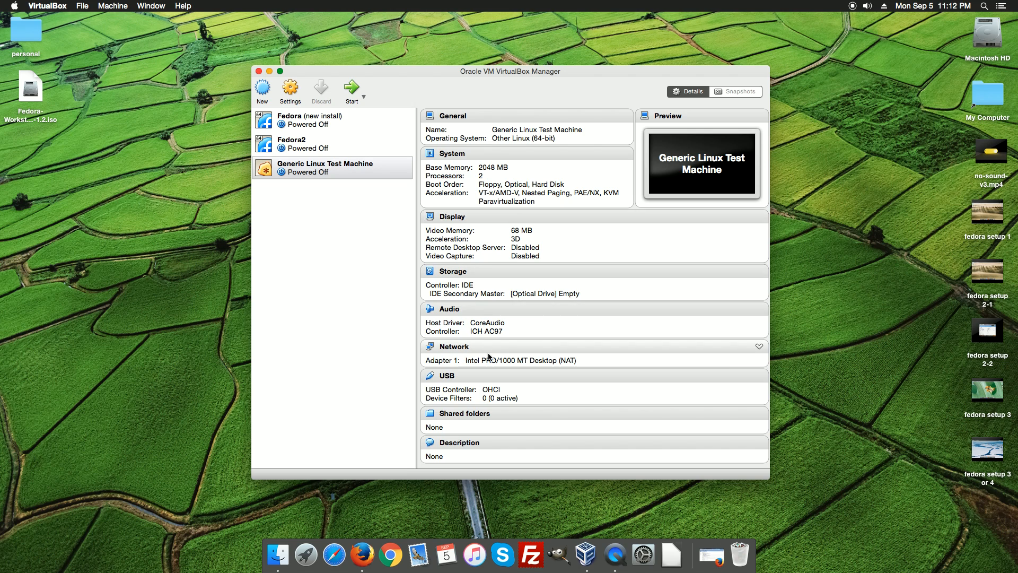
mouse_move(500, 252)
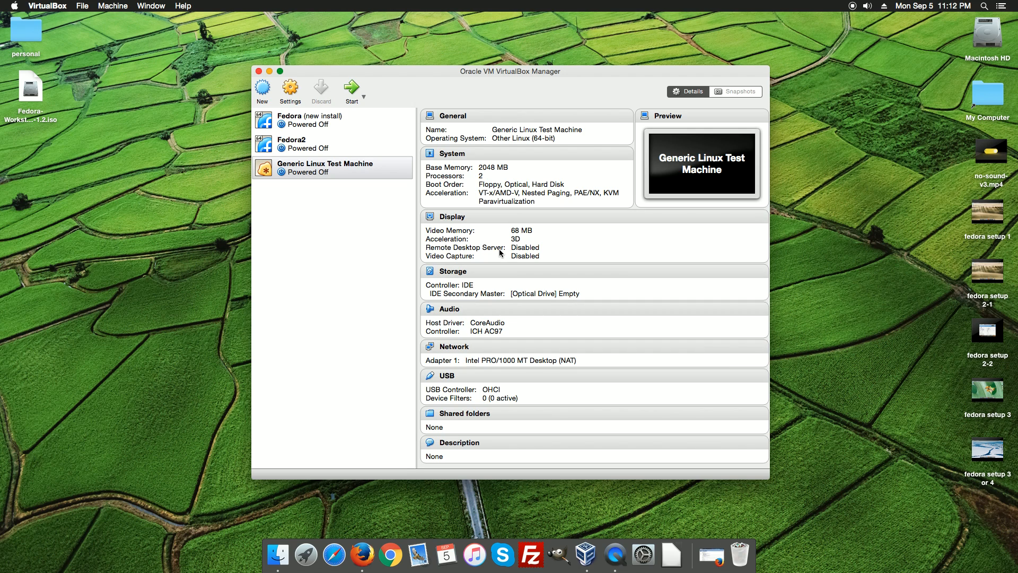
mouse_move(458, 226)
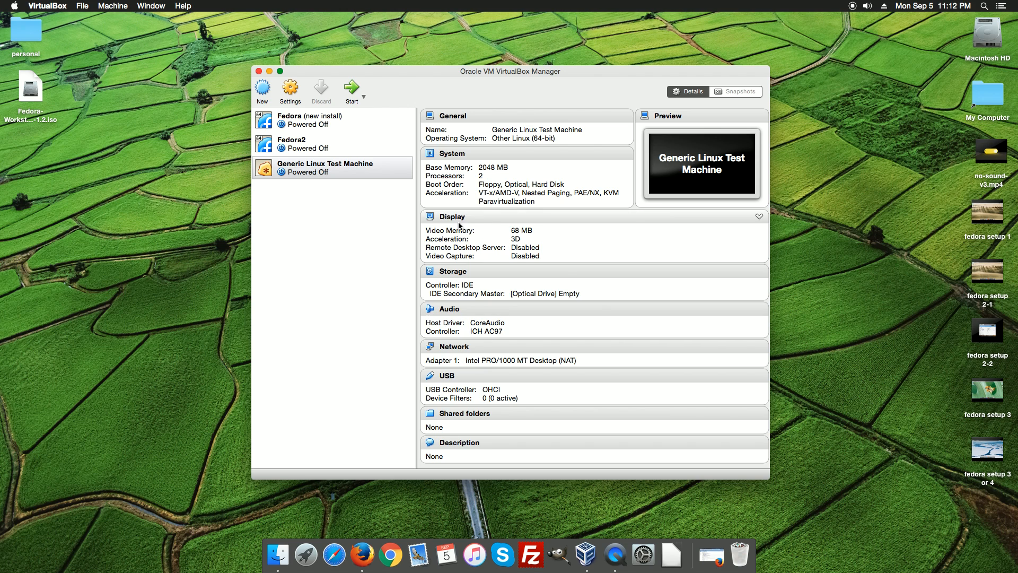
mouse_move(483, 224)
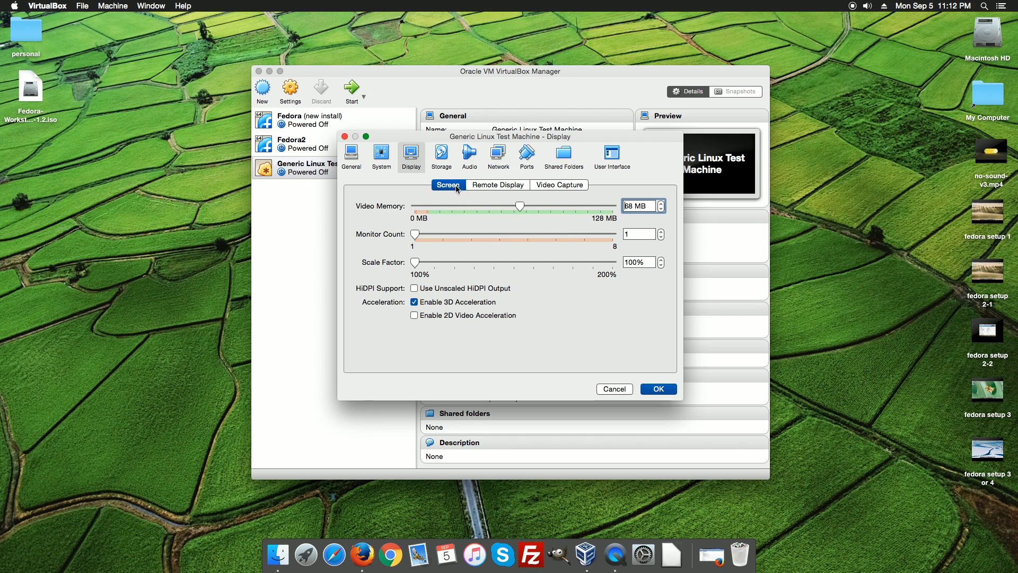
Step: Inspect the IDE controller's empty optical drive in Storage, then close settings
left_click(657, 388)
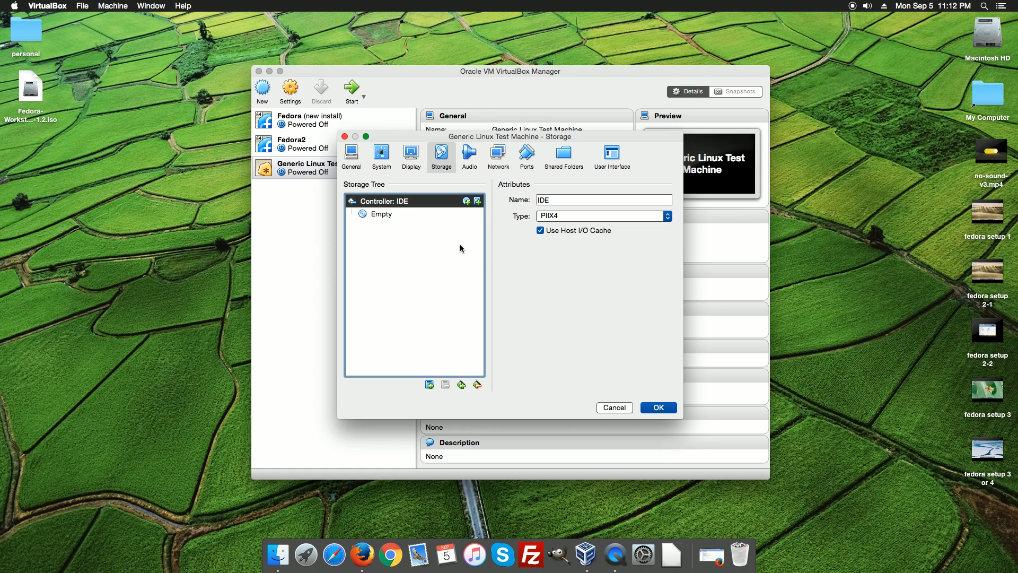
mouse_move(390, 206)
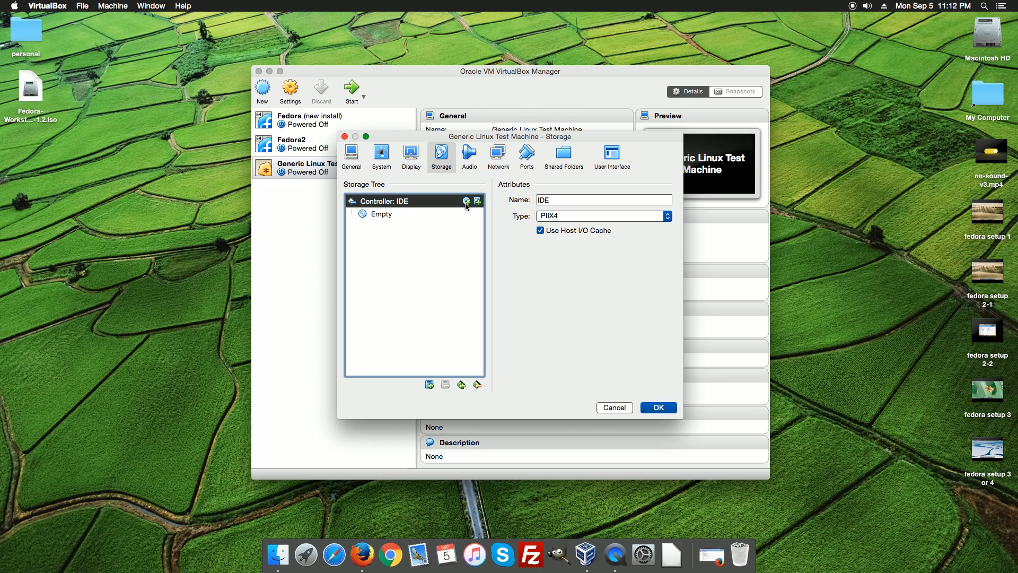
mouse_move(439, 384)
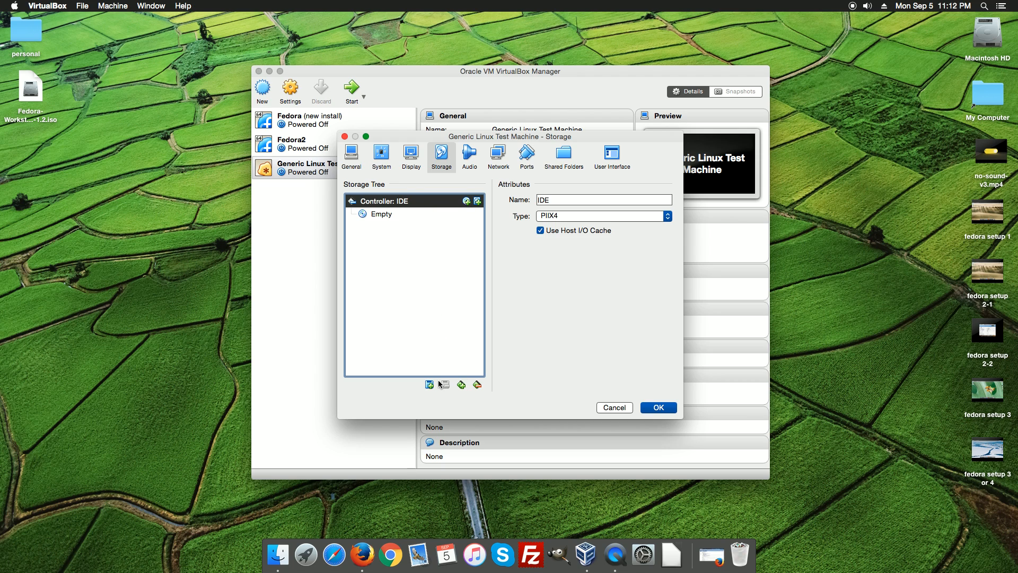
mouse_move(464, 386)
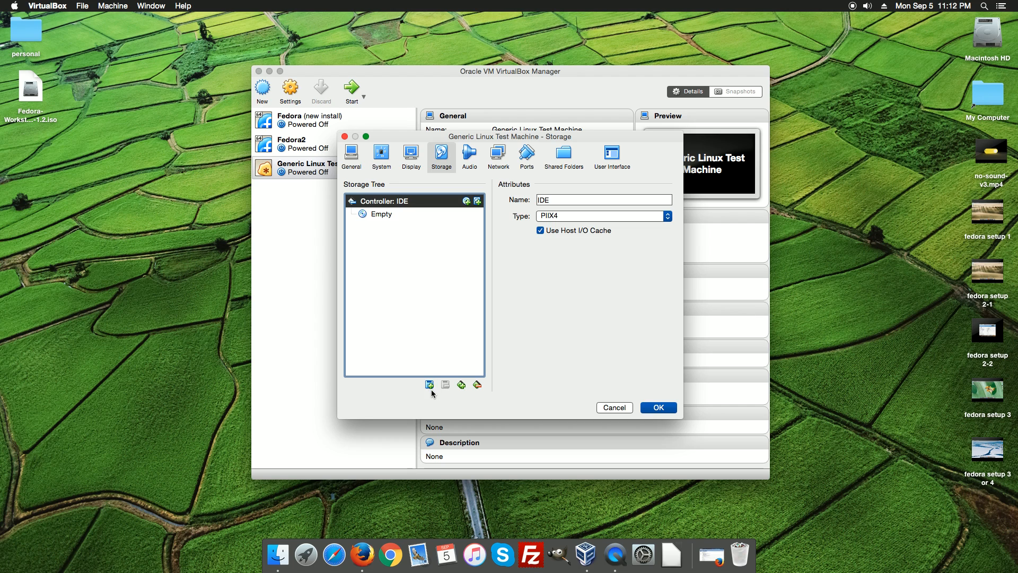
mouse_move(669, 98)
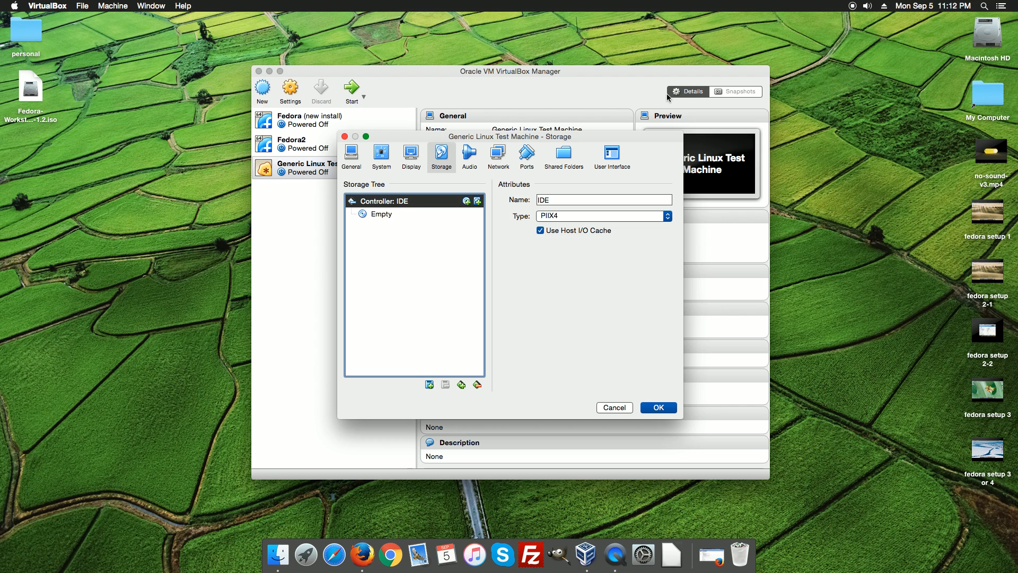
left_click(657, 407)
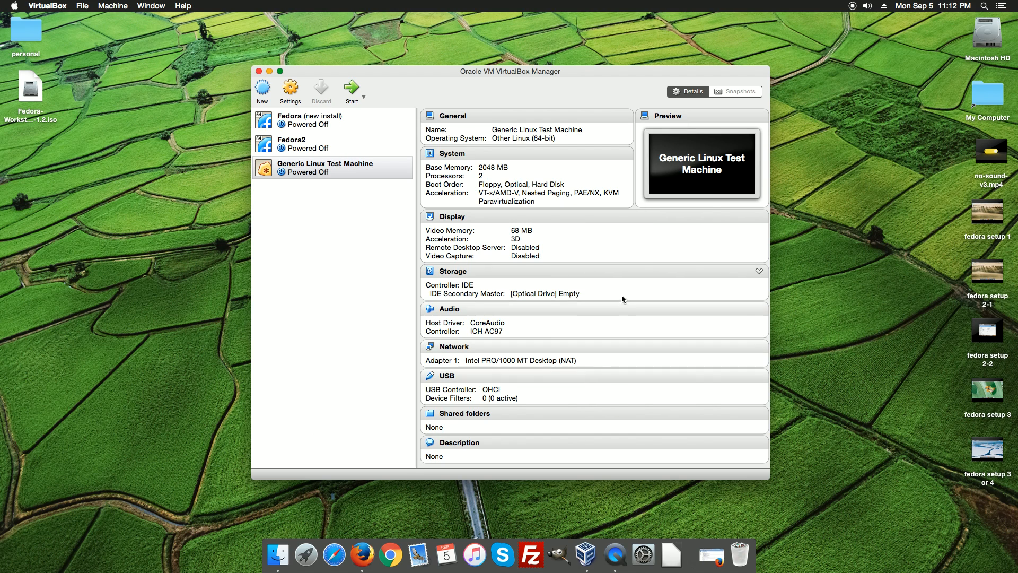
mouse_move(542, 297)
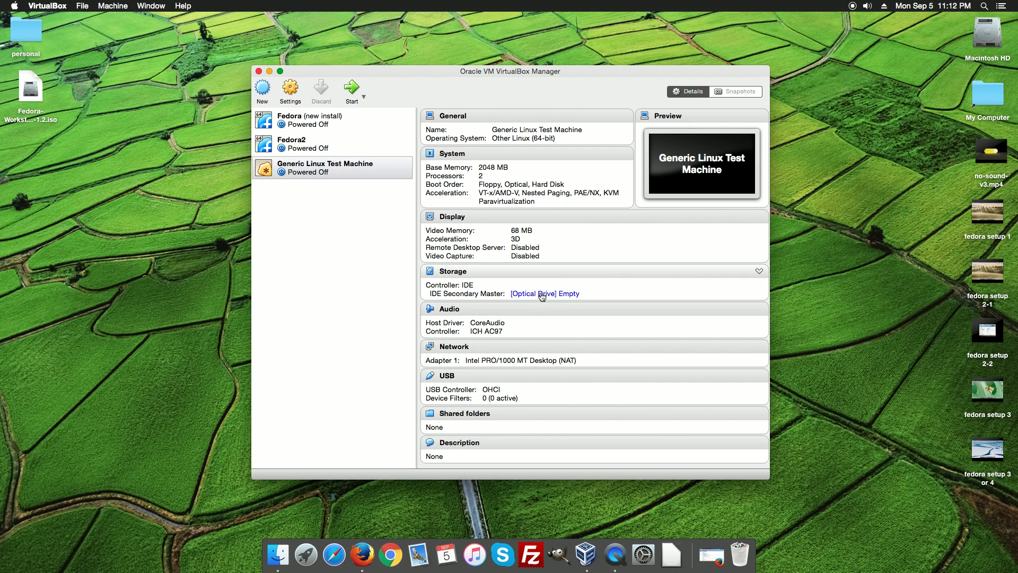
mouse_move(552, 297)
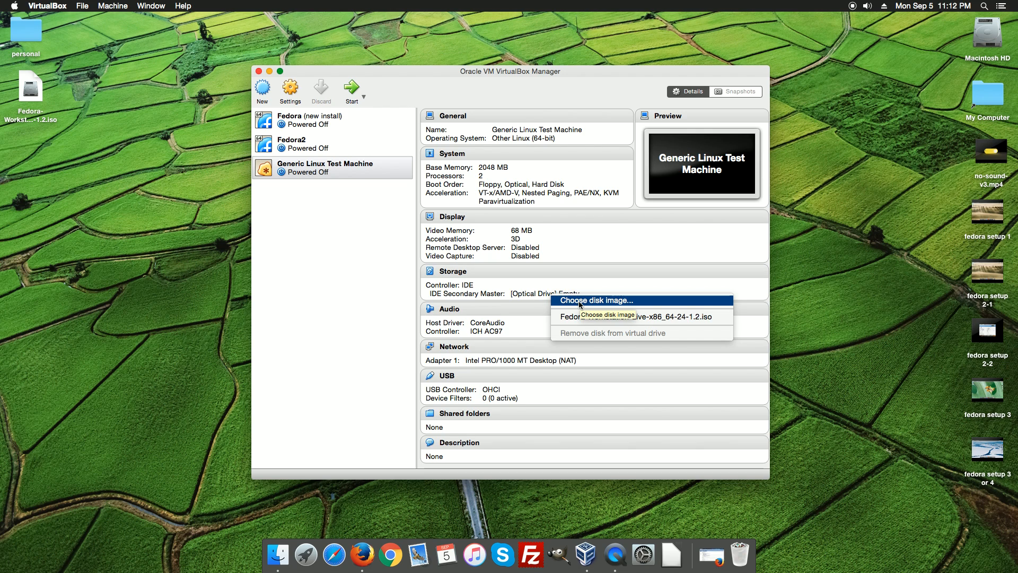
mouse_move(575, 338)
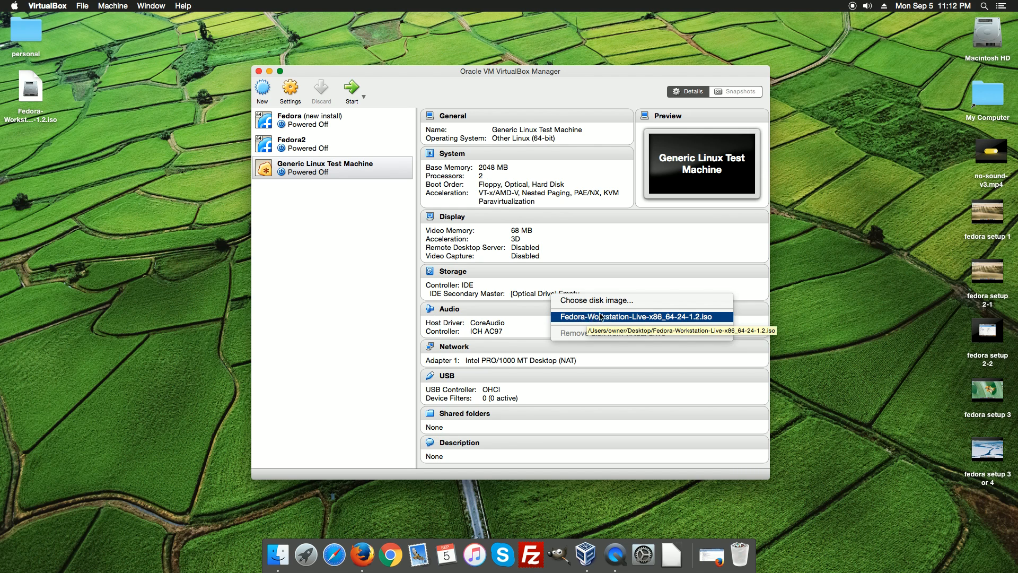
Step: Mount Fedora-Workstation-Live-x86_64-24-1.2.iso from the Desktop in the optical drive
left_click(596, 301)
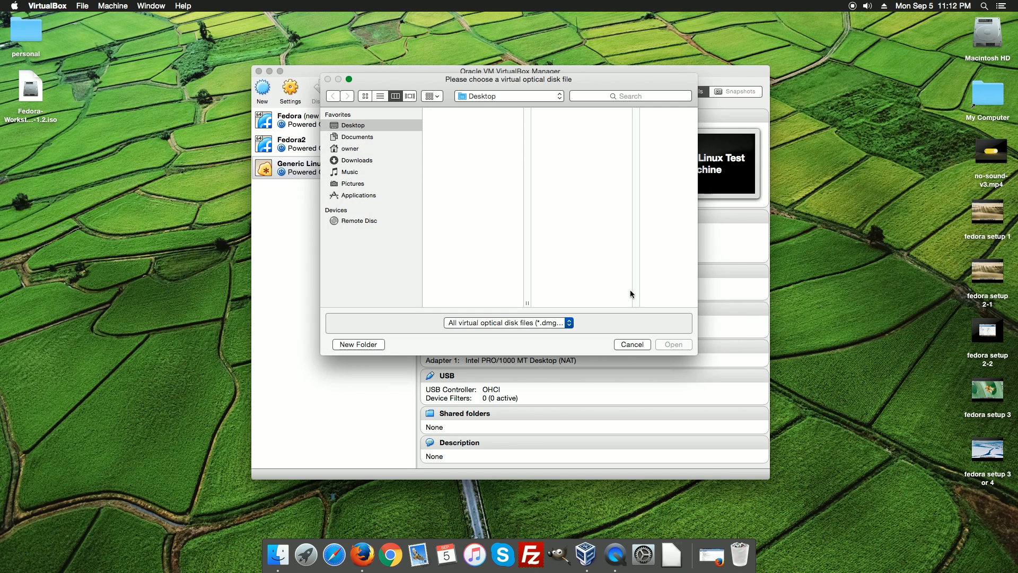
left_click(352, 125)
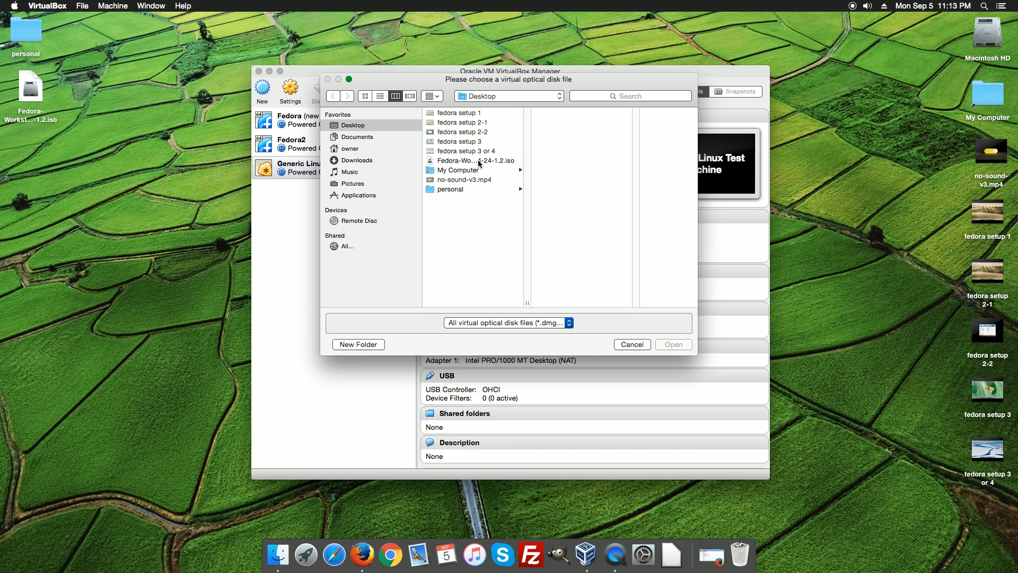
left_click(474, 160)
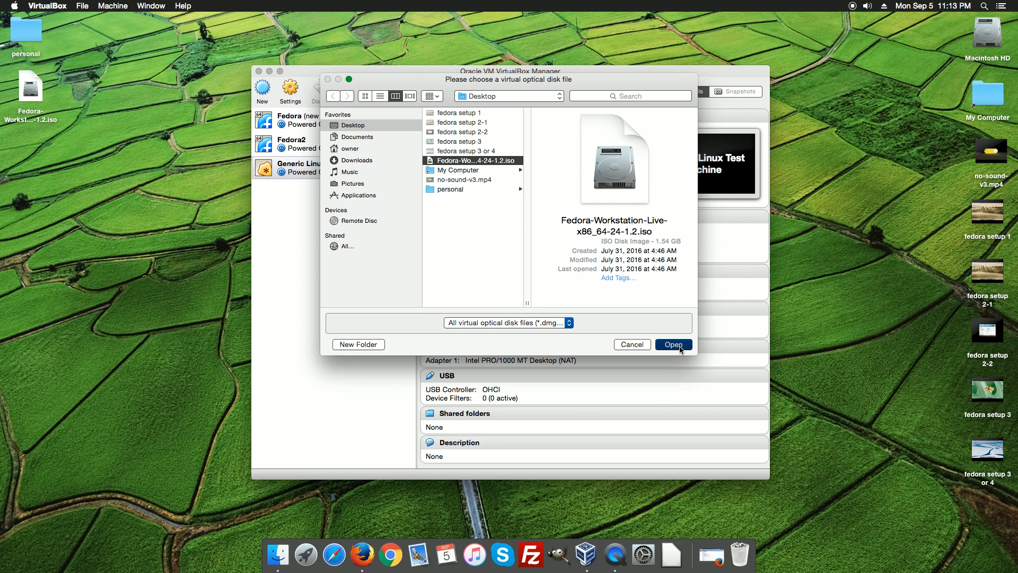
left_click(674, 345)
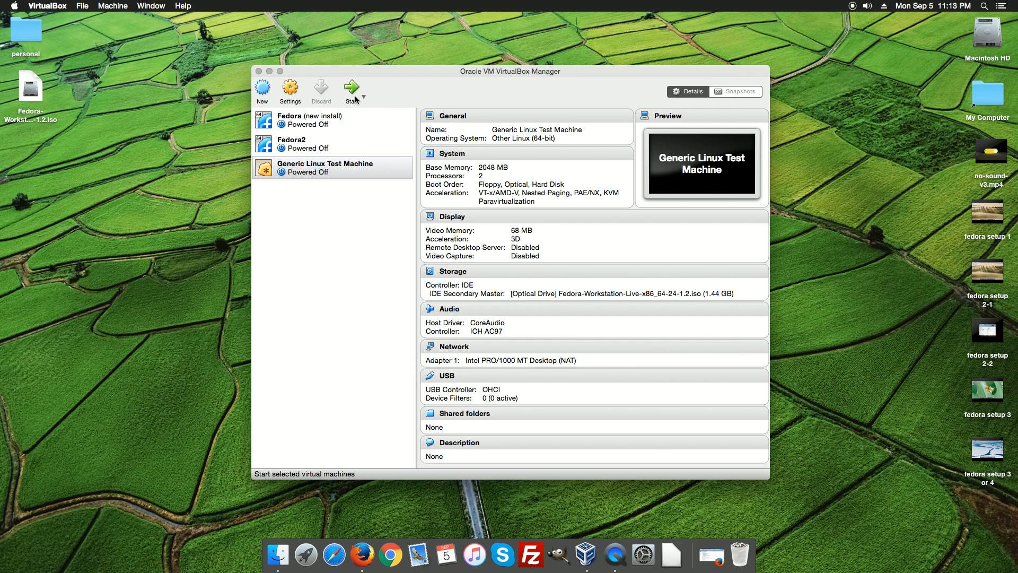
mouse_move(583, 292)
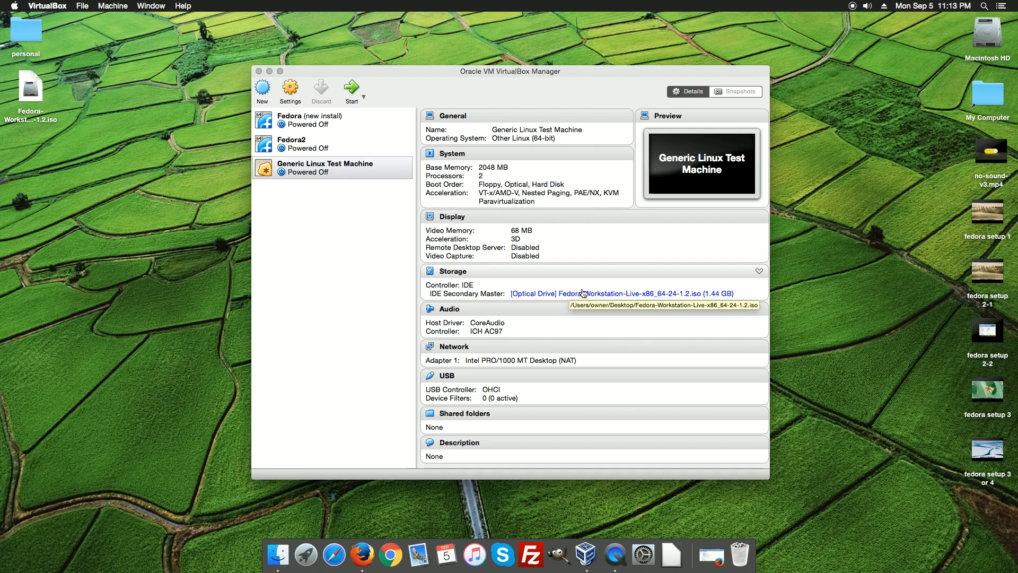
mouse_move(558, 378)
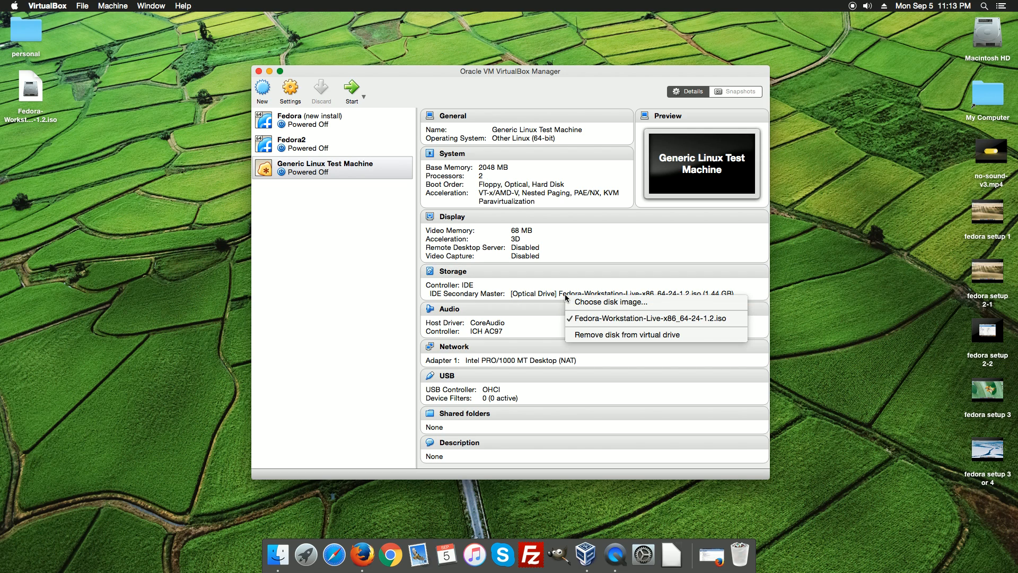
mouse_move(610, 302)
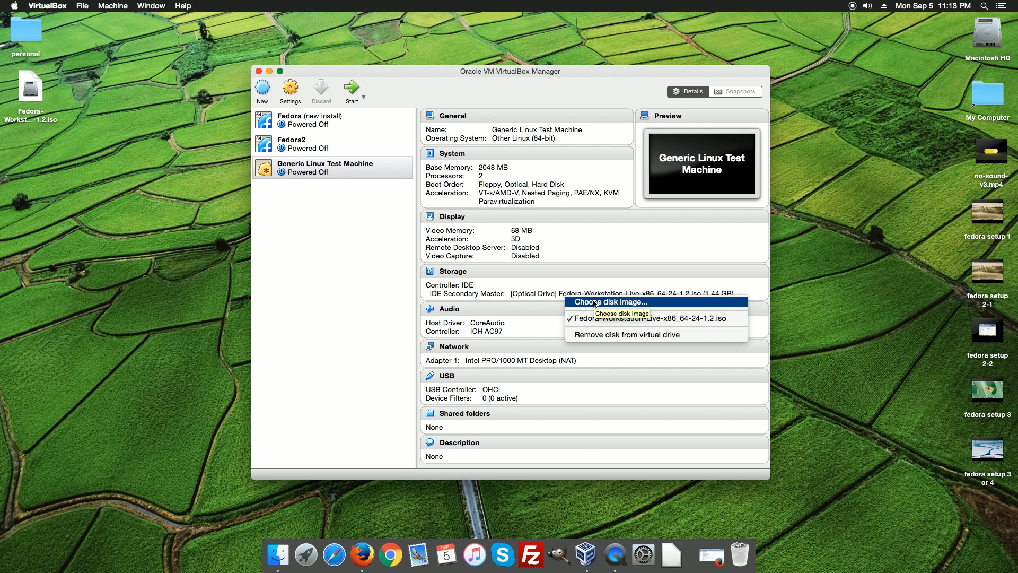
Step: Remove the Fedora ISO from the virtual optical drive
left_click(625, 335)
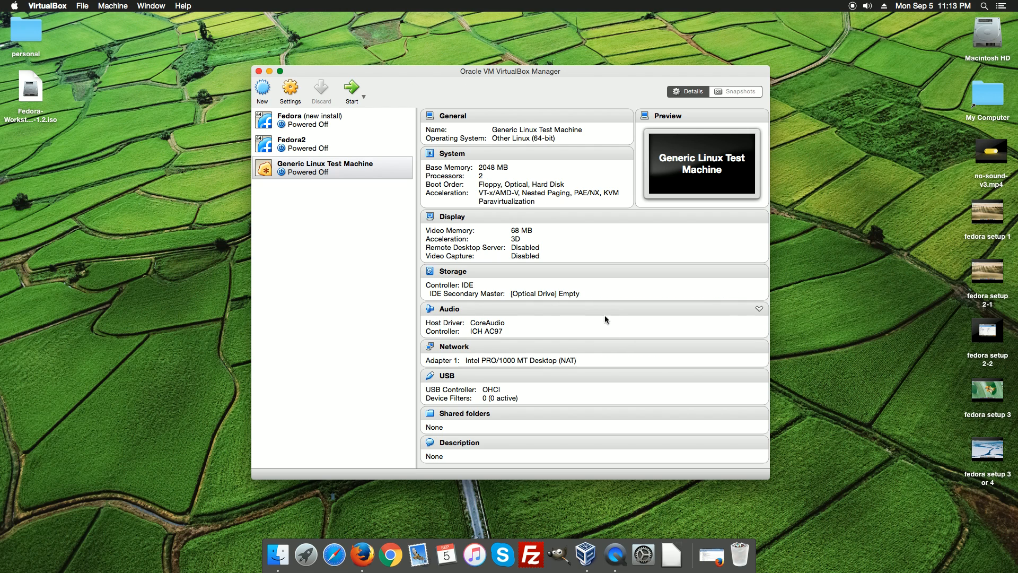
mouse_move(593, 329)
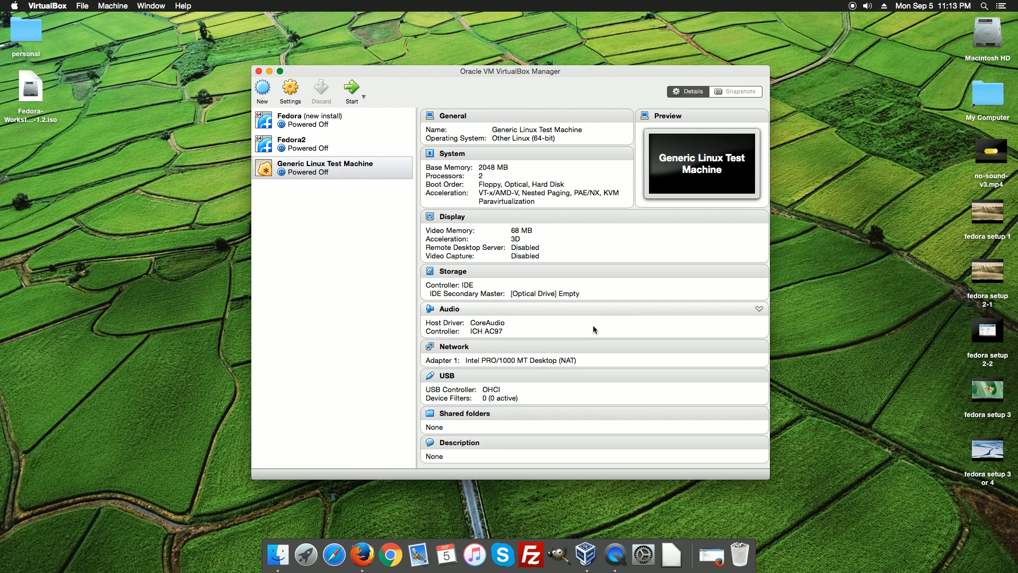